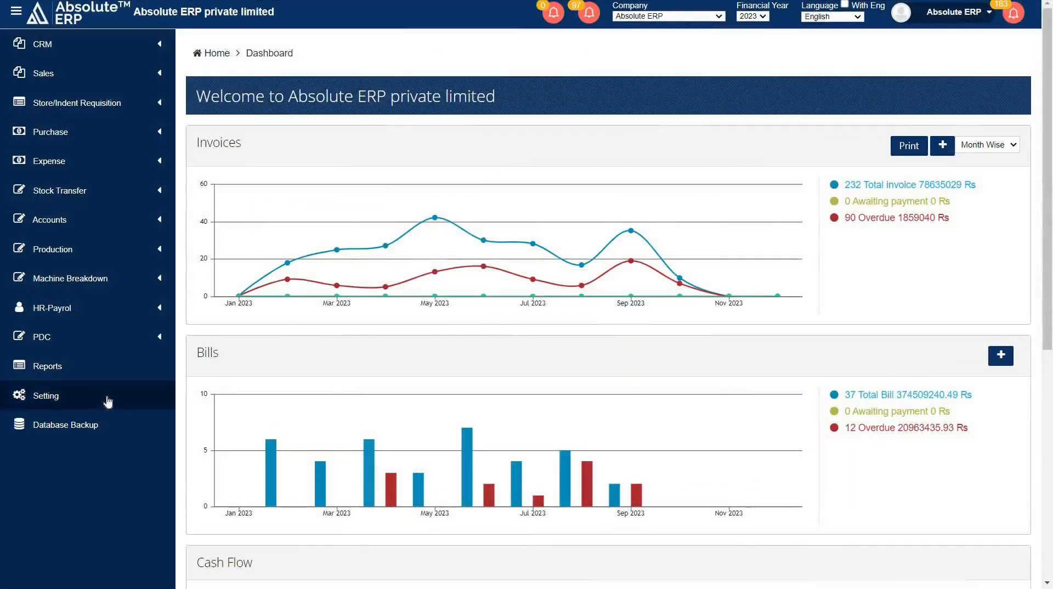
Go to Setting and open Production setup at Manage Inventory Type
{"action": "left_click", "coordinate": [45, 395]}
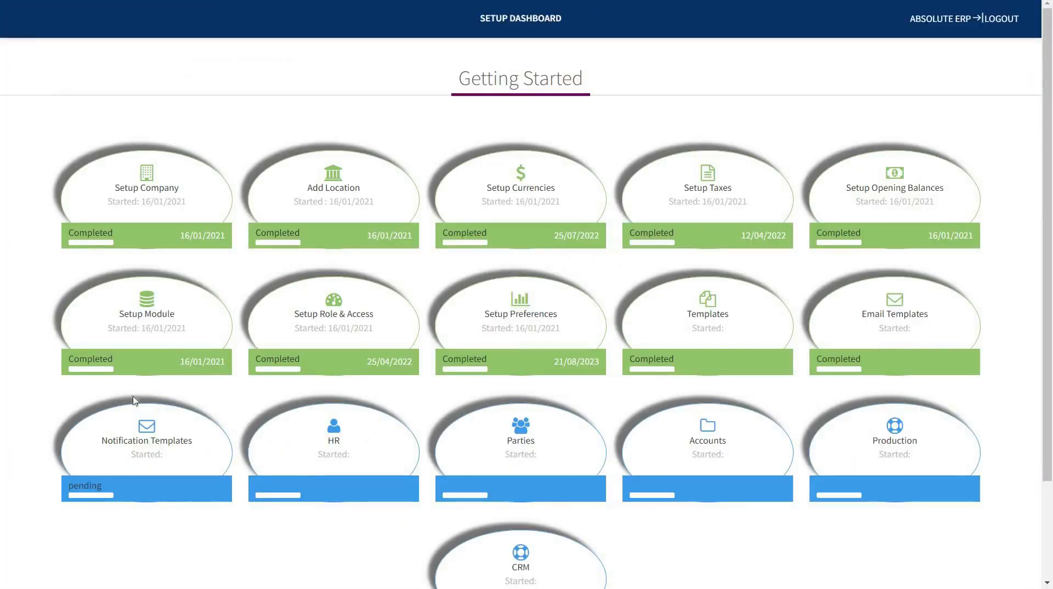
{"action": "mouse_move", "coordinate": [867, 424]}
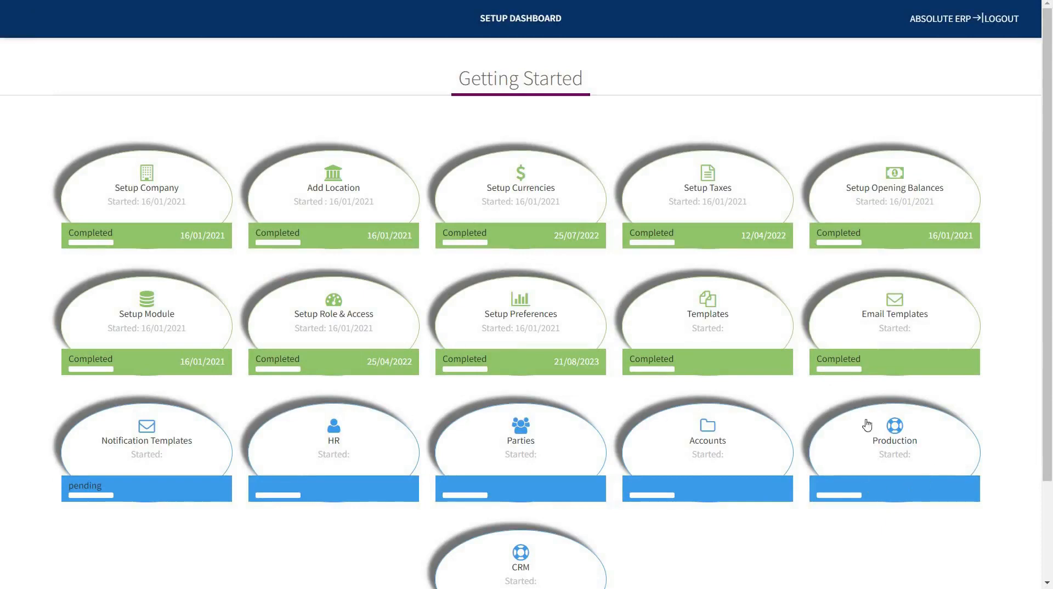
{"action": "left_click", "coordinate": [894, 433]}
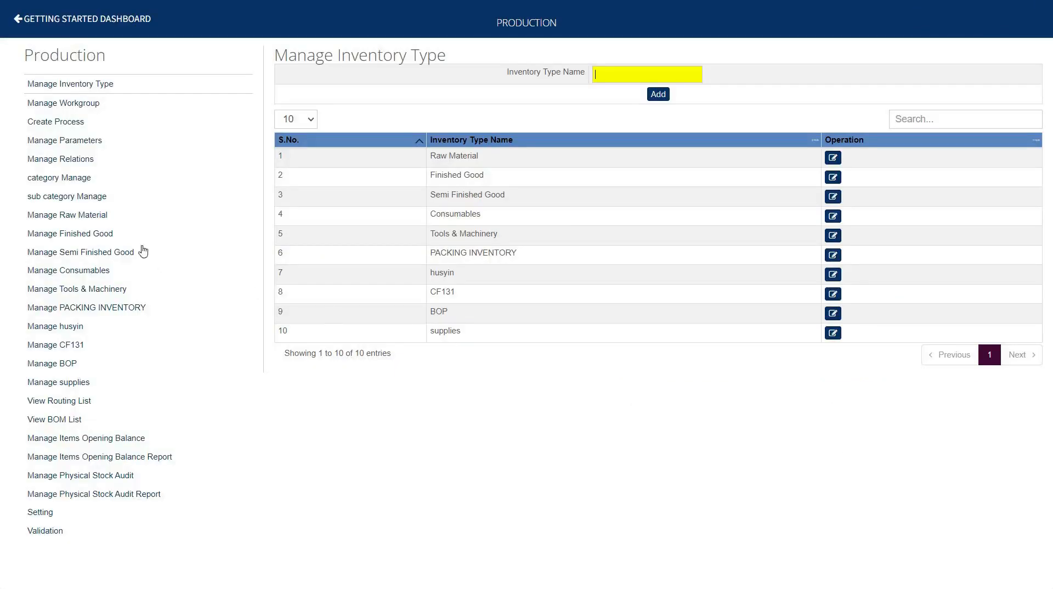
{"action": "mouse_move", "coordinate": [67, 214]}
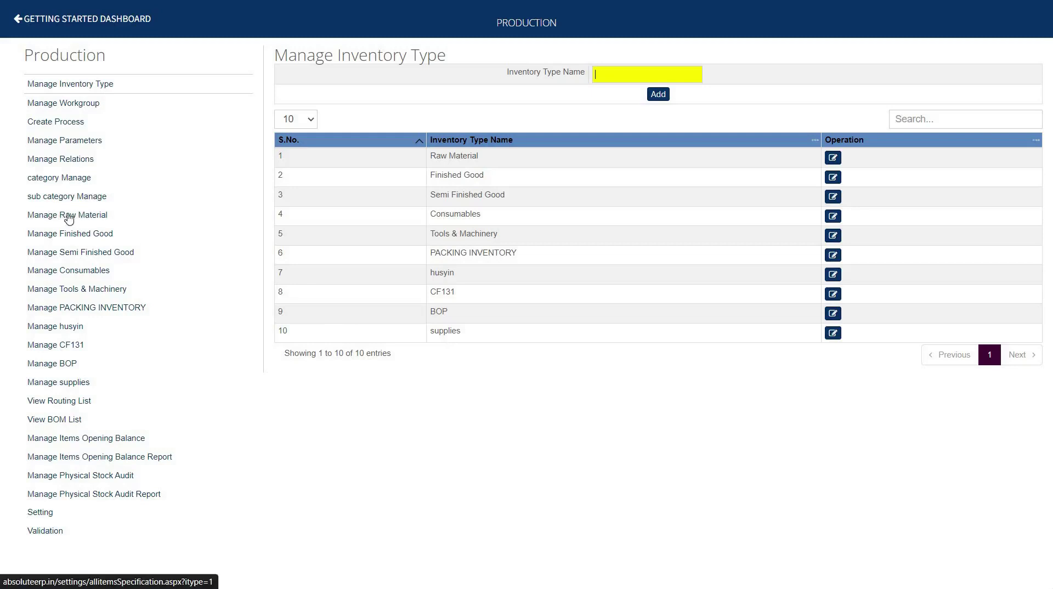
{"action": "mouse_move", "coordinate": [81, 220]}
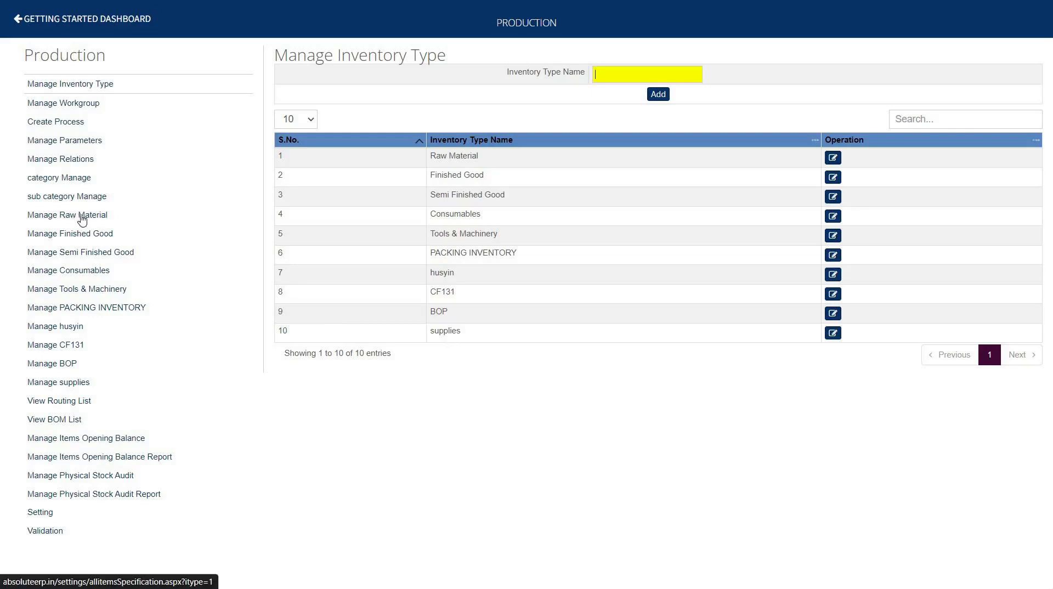
Open Manage Raw Material to list the 559 raw material items
{"action": "left_click", "coordinate": [66, 213]}
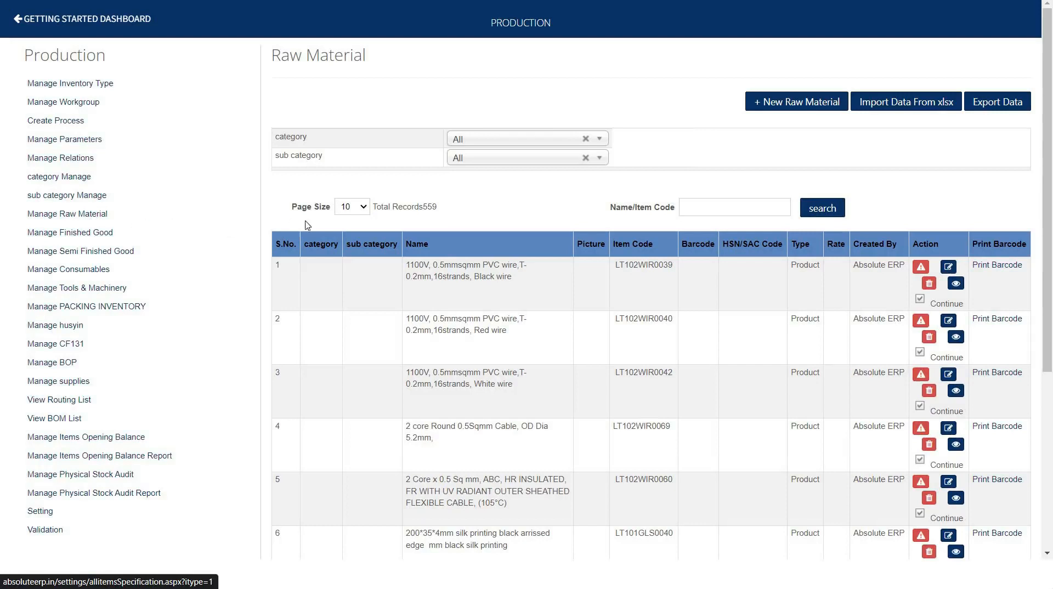
{"action": "mouse_move", "coordinate": [272, 63]}
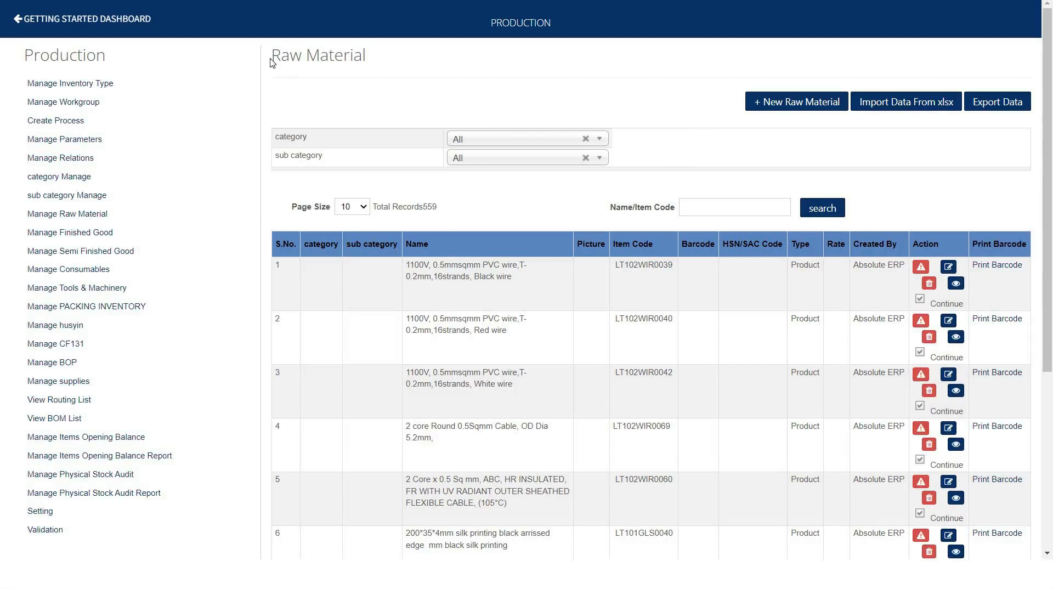
{"action": "mouse_move", "coordinate": [671, 107]}
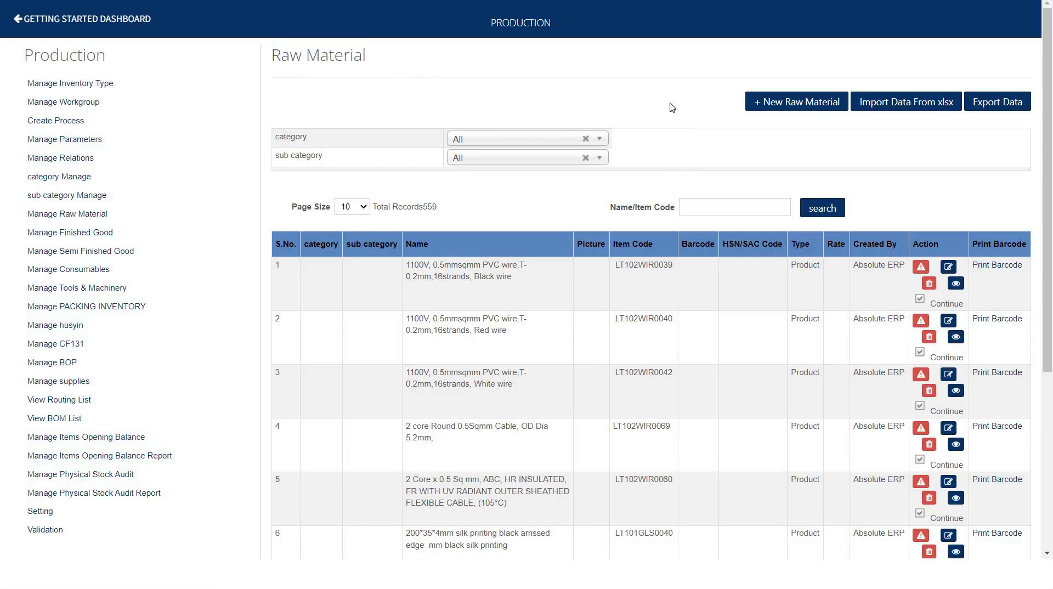
{"action": "mouse_move", "coordinate": [796, 101]}
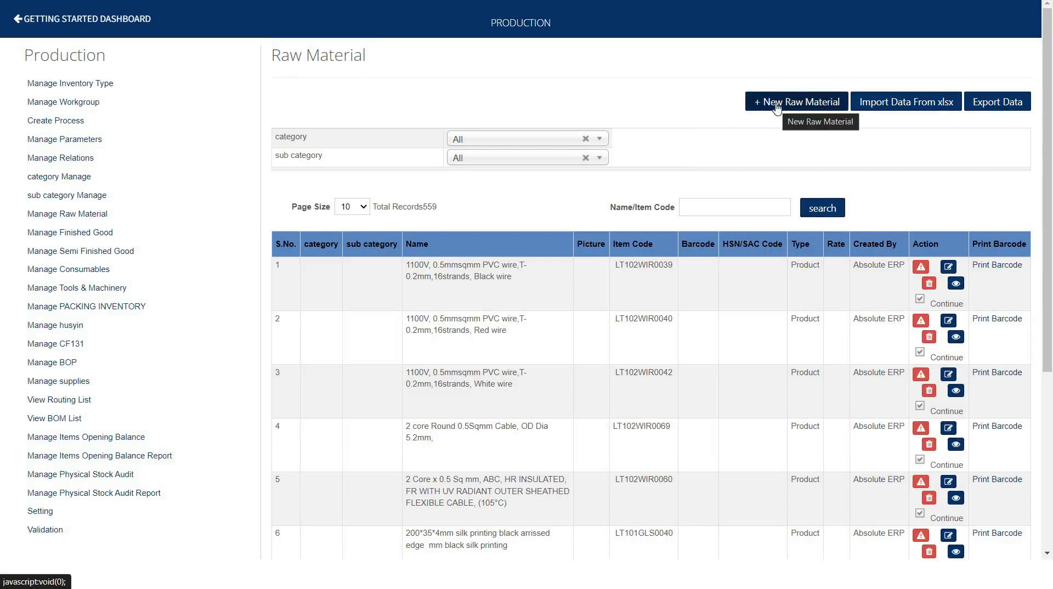
{"action": "mouse_move", "coordinate": [876, 114]}
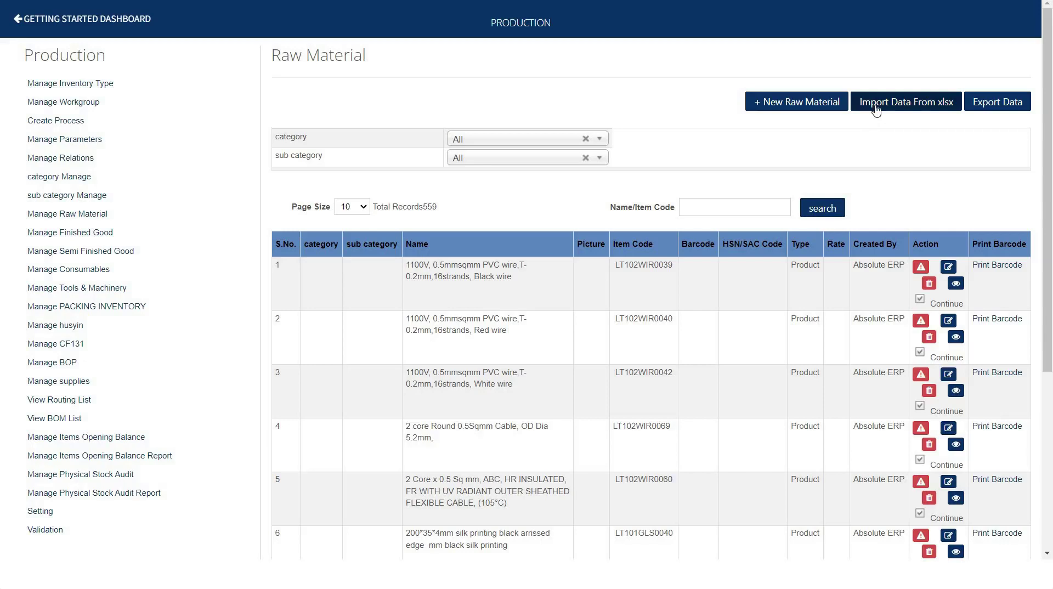
{"action": "mouse_move", "coordinate": [888, 111]}
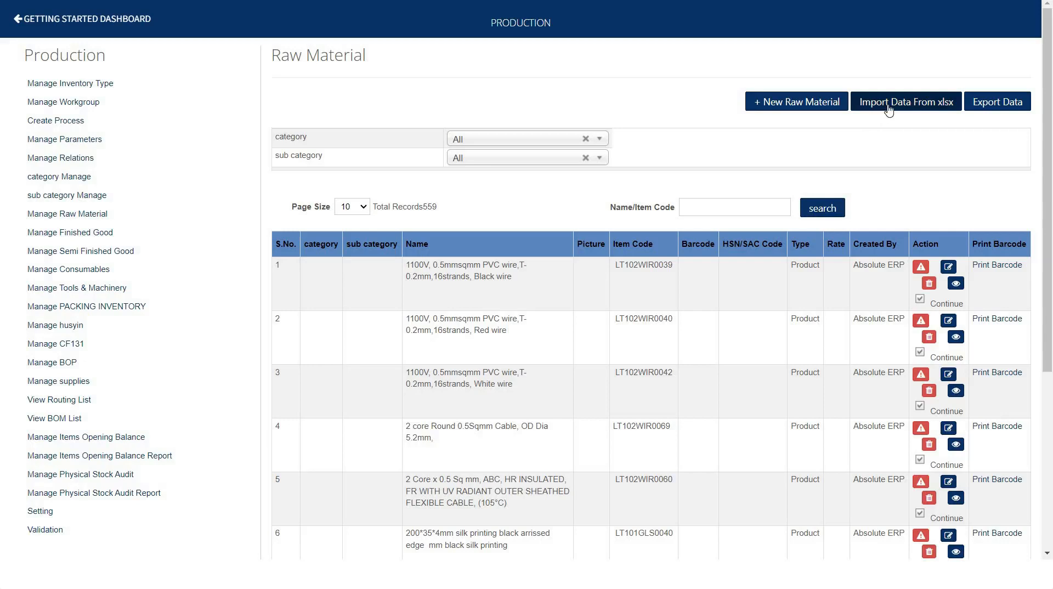
Show the Import Data From xlsx panel and dismiss the category filter
{"action": "left_click", "coordinate": [906, 102]}
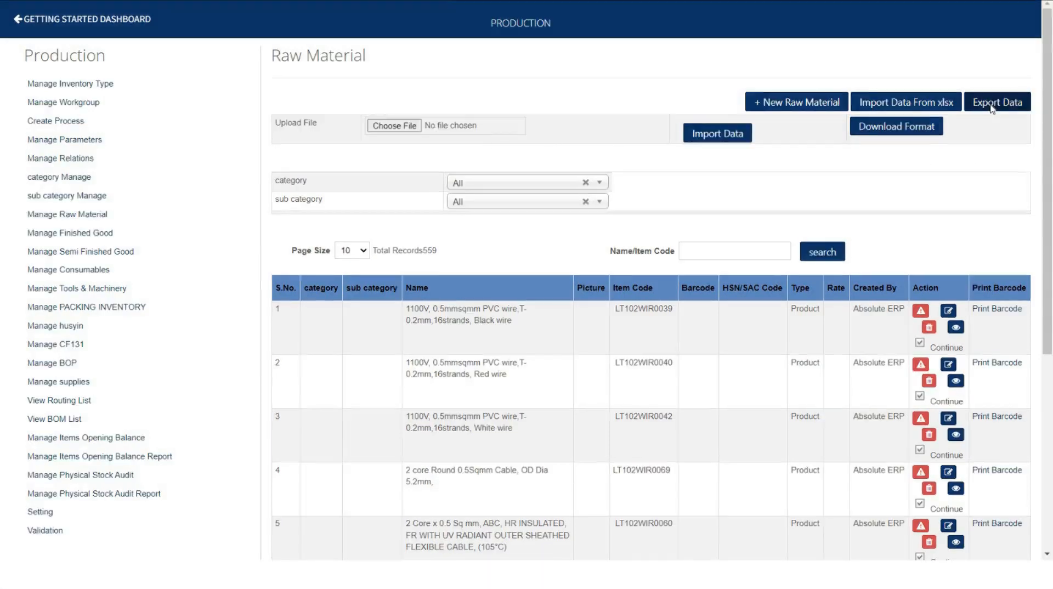
{"action": "mouse_move", "coordinate": [627, 120]}
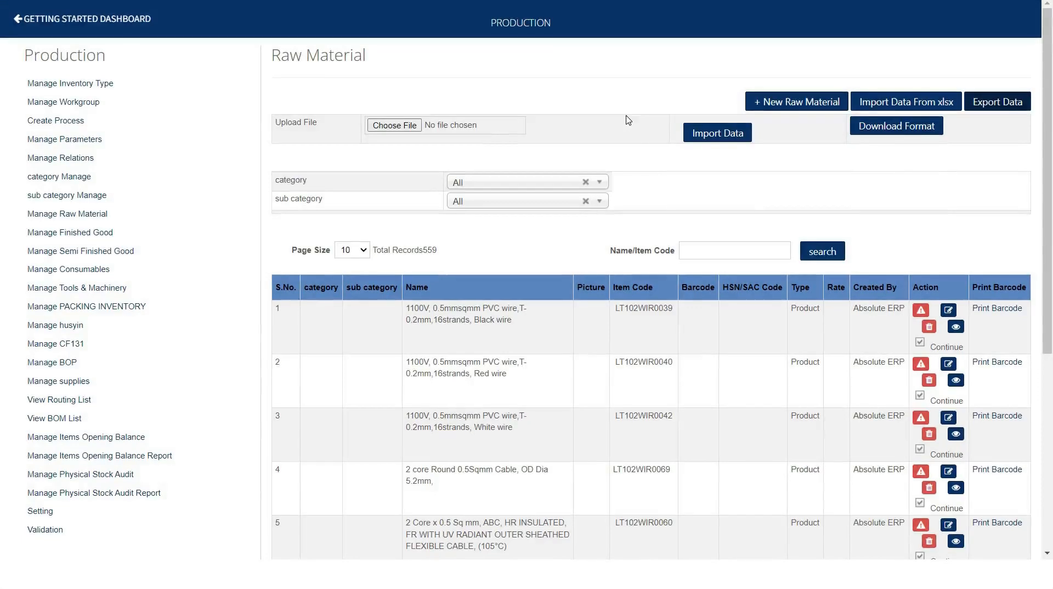
{"action": "scroll", "scroll_direction": "down", "scroll_amount": 3}
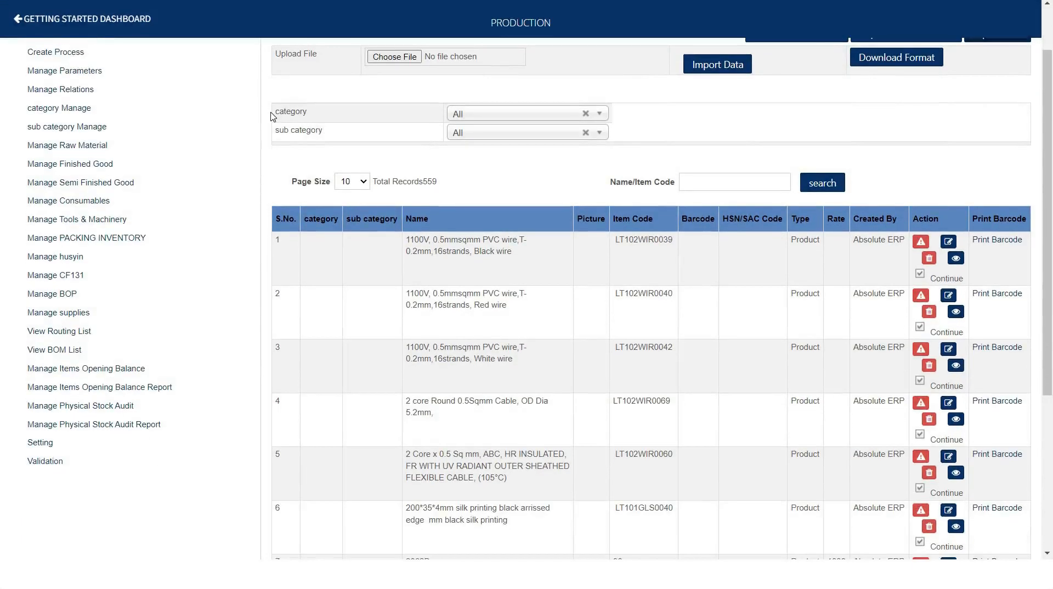
{"action": "scroll", "scroll_direction": "up", "scroll_amount": 3}
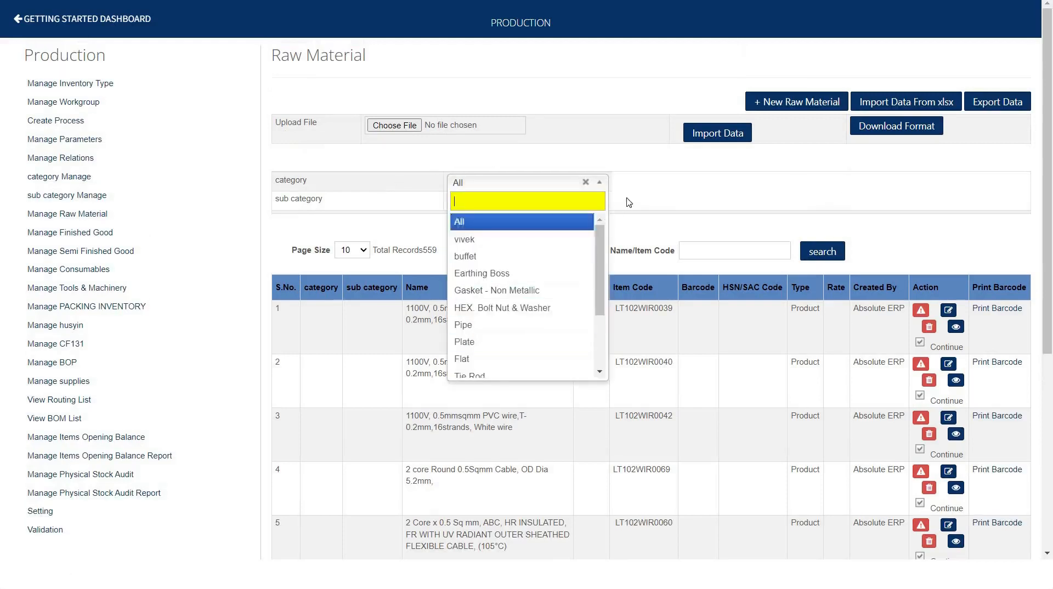
{"action": "left_click", "coordinate": [458, 221]}
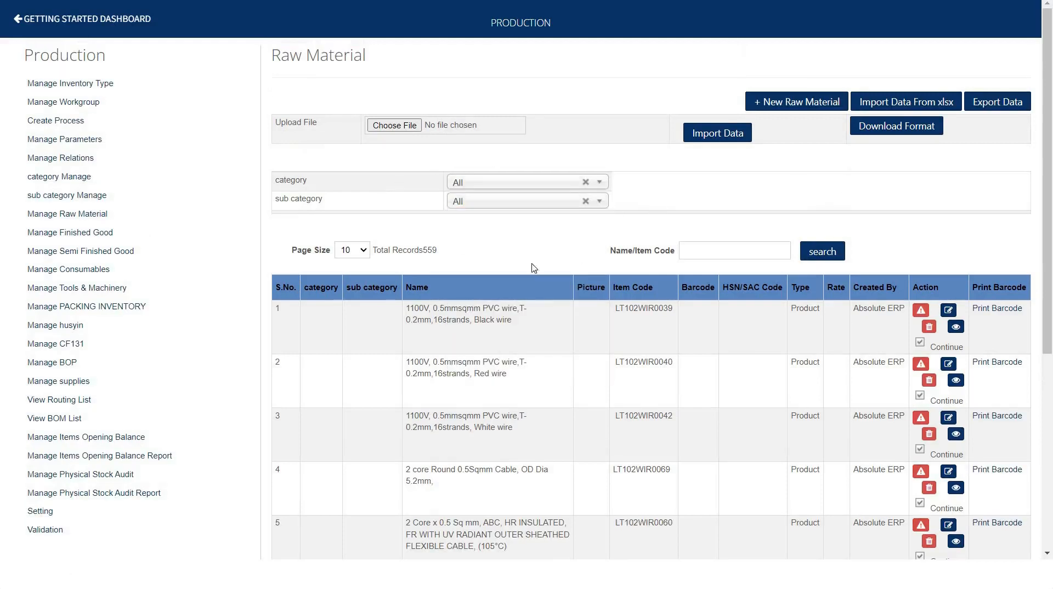
{"action": "mouse_move", "coordinate": [781, 110]}
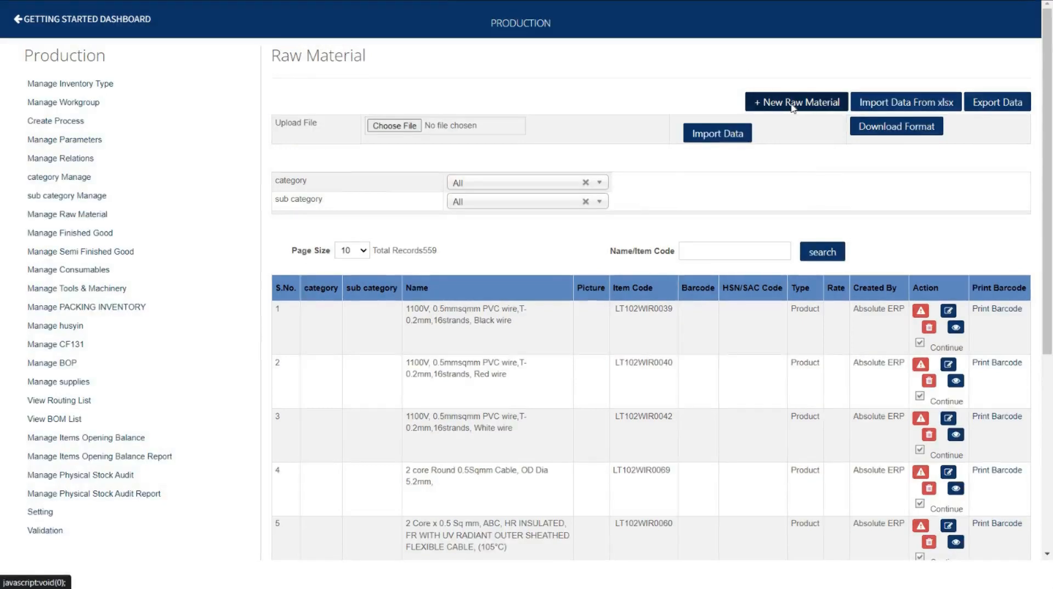
Open the Add New Item form and keep Raw Material as inventory type
{"action": "left_click", "coordinate": [796, 101]}
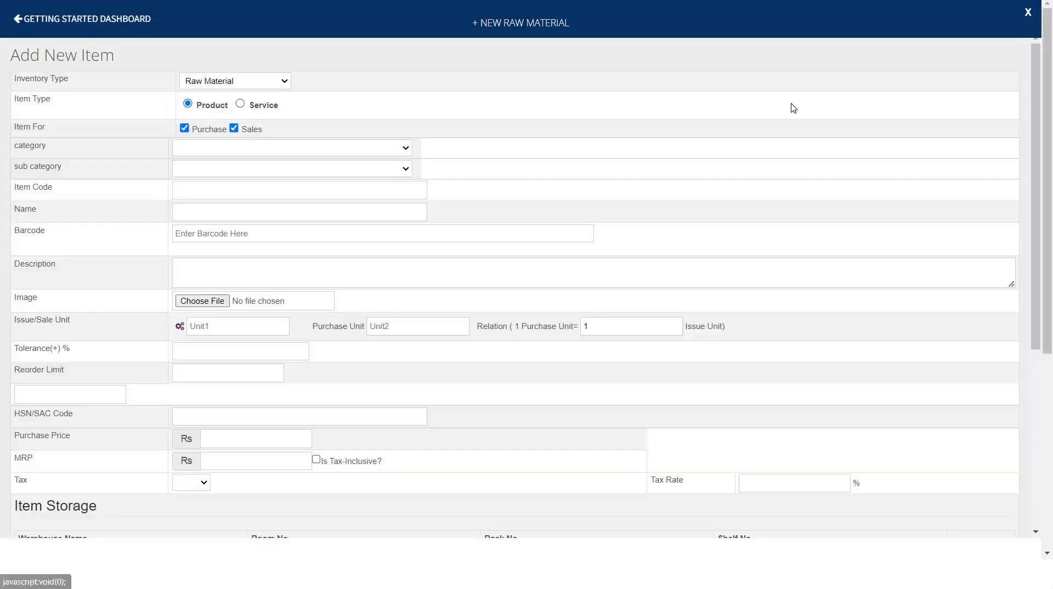
{"action": "mouse_move", "coordinate": [11, 82]}
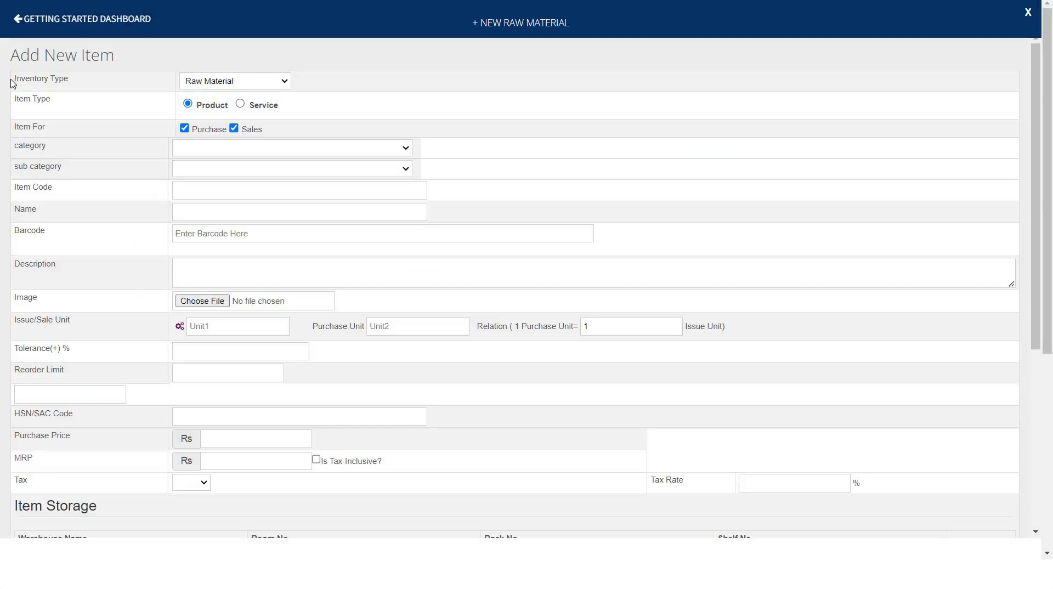
{"action": "left_click", "coordinate": [234, 80]}
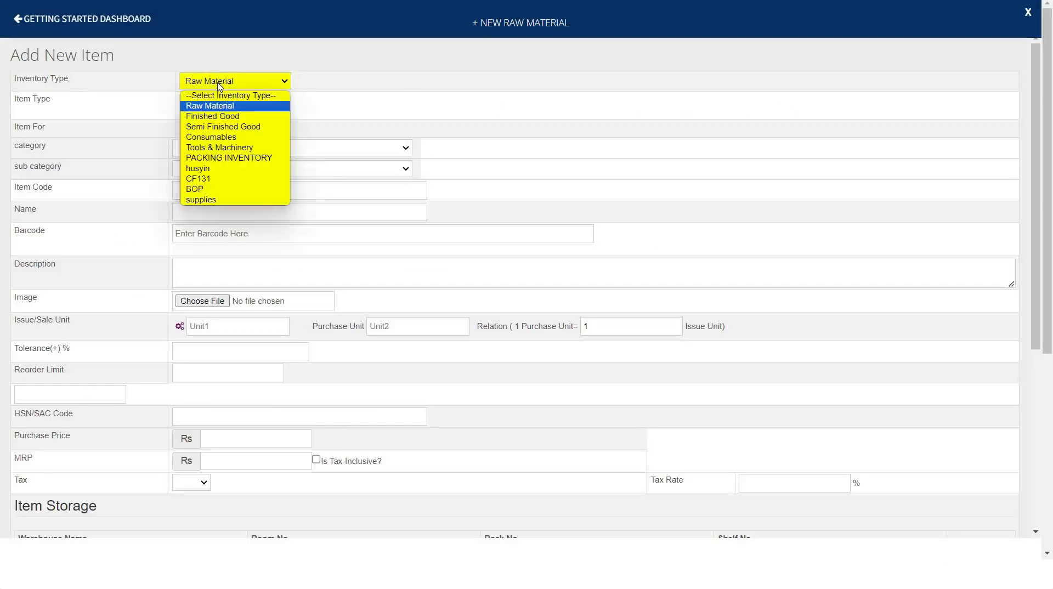
{"action": "mouse_move", "coordinate": [210, 137]}
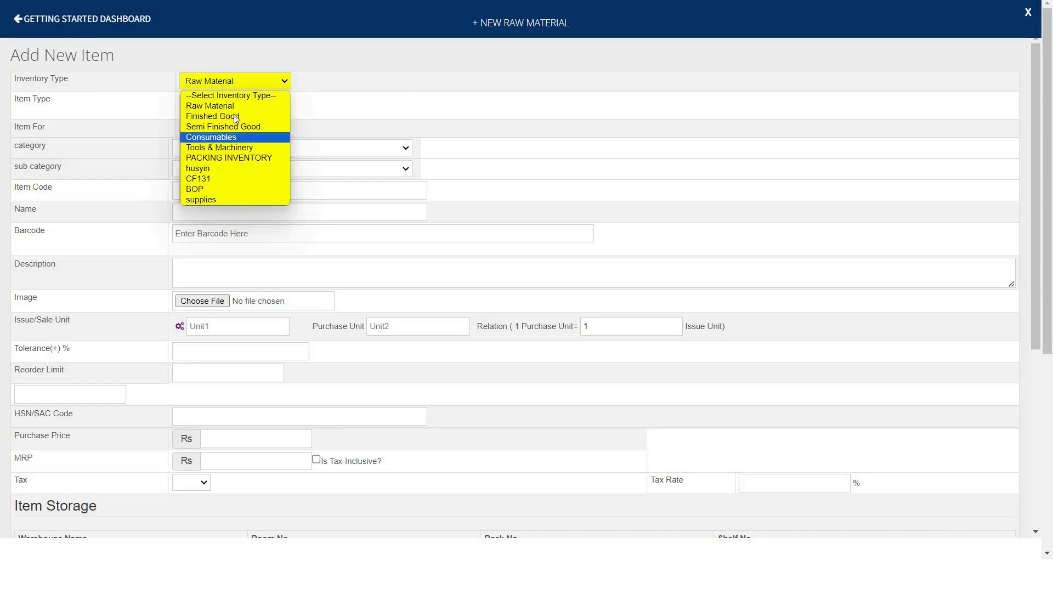
{"action": "mouse_move", "coordinate": [209, 106]}
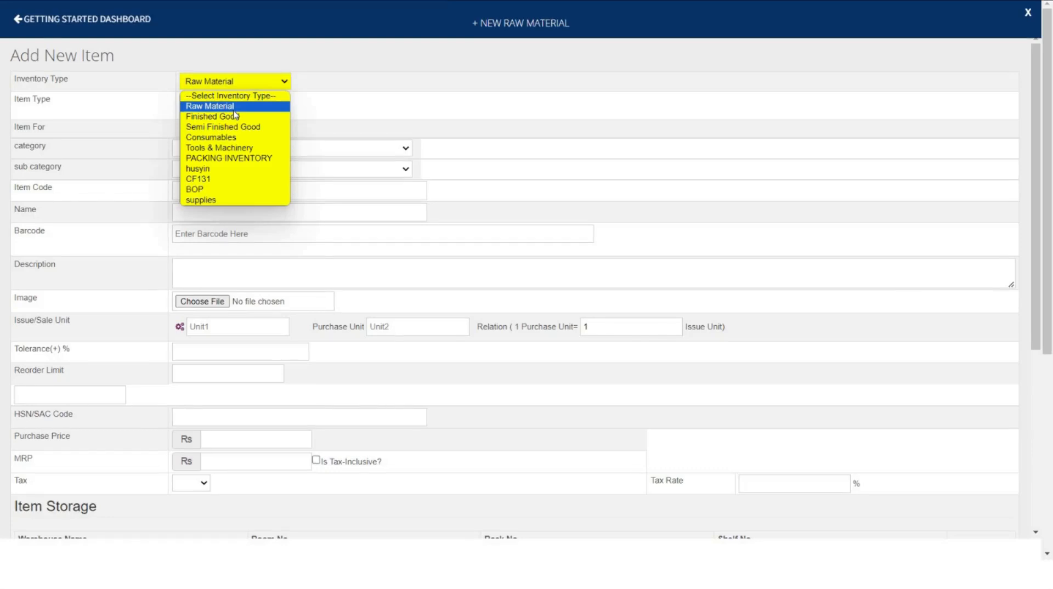
{"action": "left_click", "coordinate": [210, 106]}
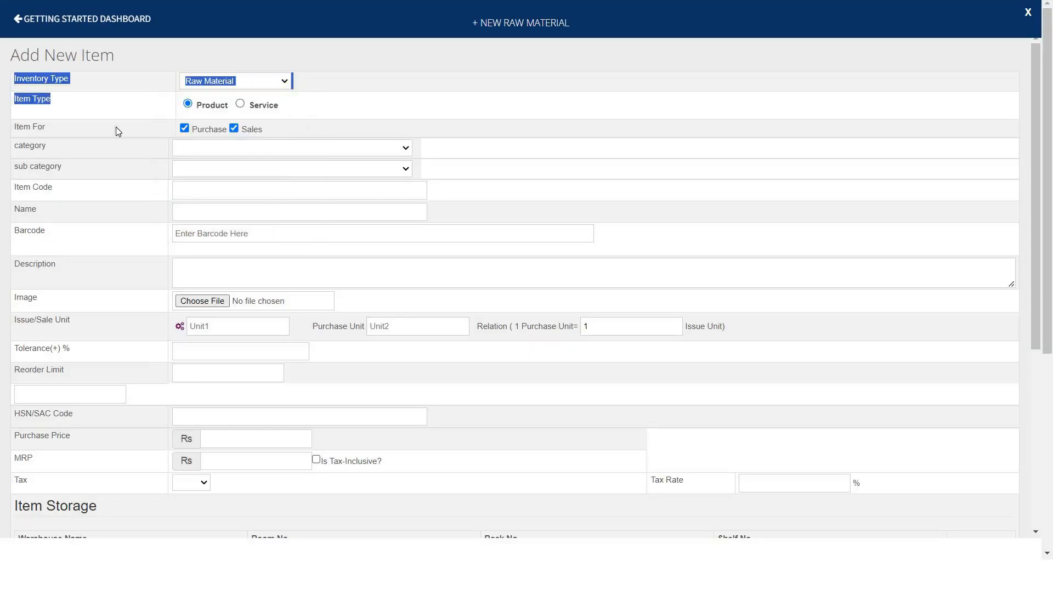
{"action": "left_click", "coordinate": [240, 105]}
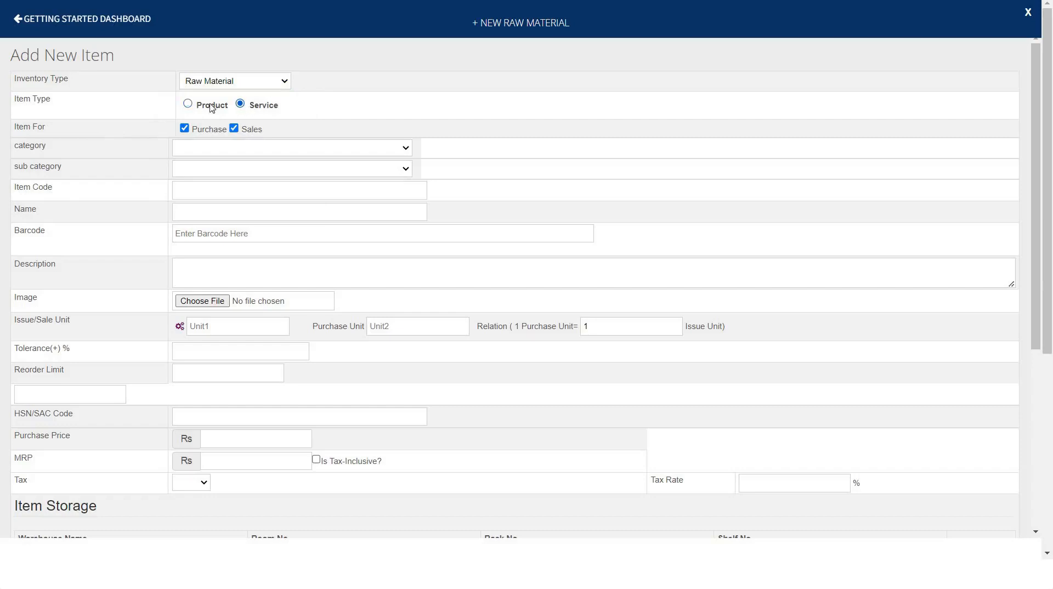
{"action": "left_click", "coordinate": [188, 104]}
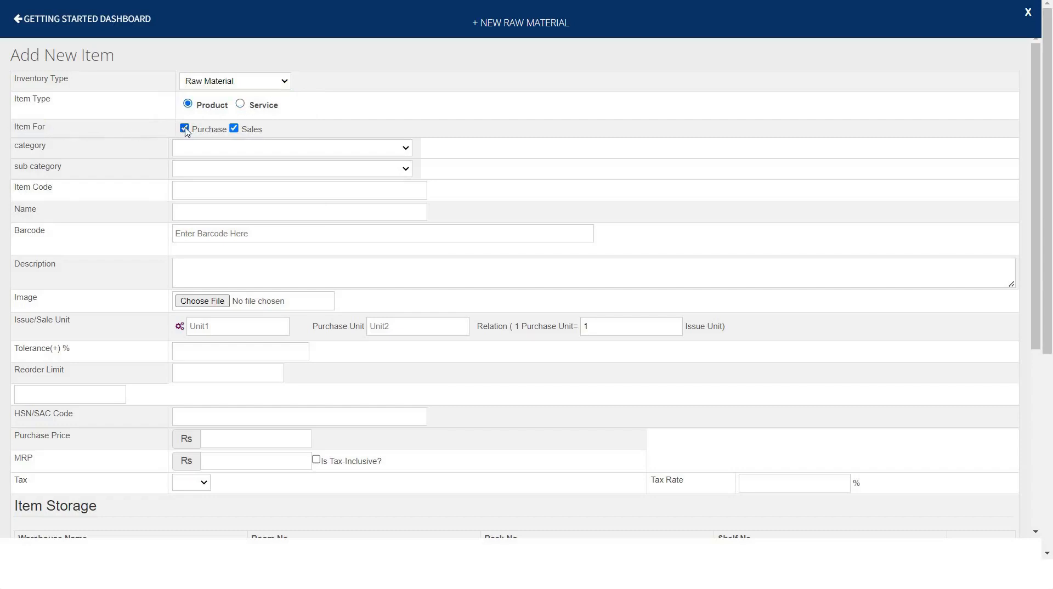
{"action": "double_click", "coordinate": [29, 145]}
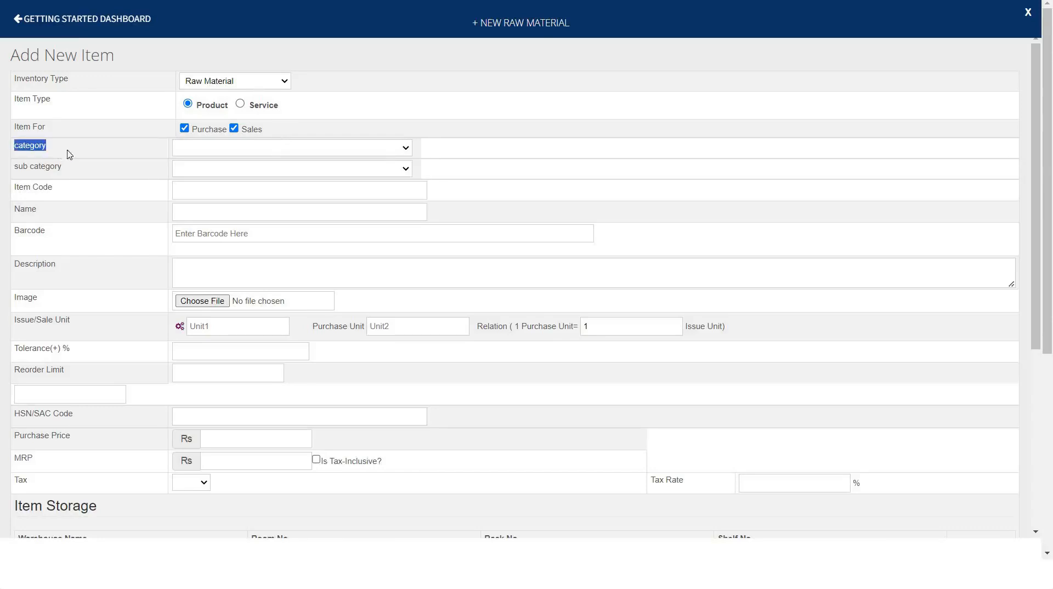
{"action": "left_click", "coordinate": [291, 147]}
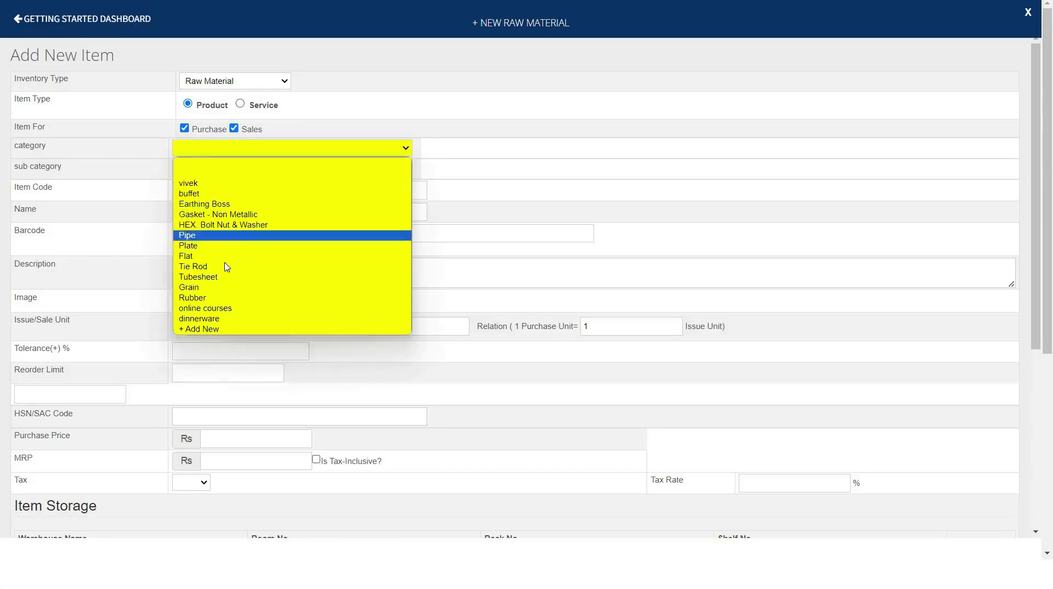
{"action": "mouse_move", "coordinate": [232, 329]}
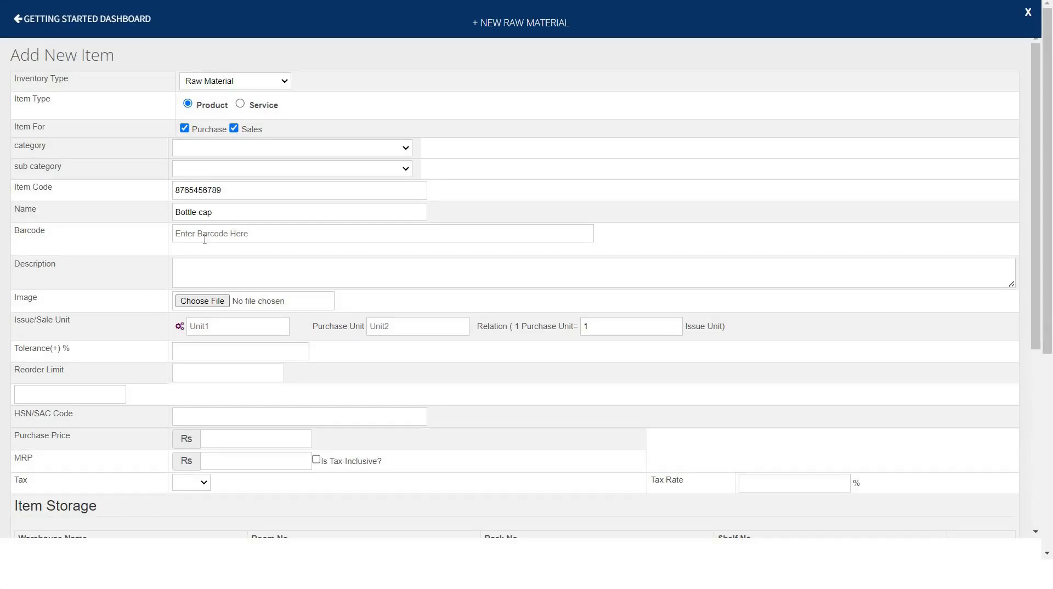
{"action": "type", "text": "987654567890"}
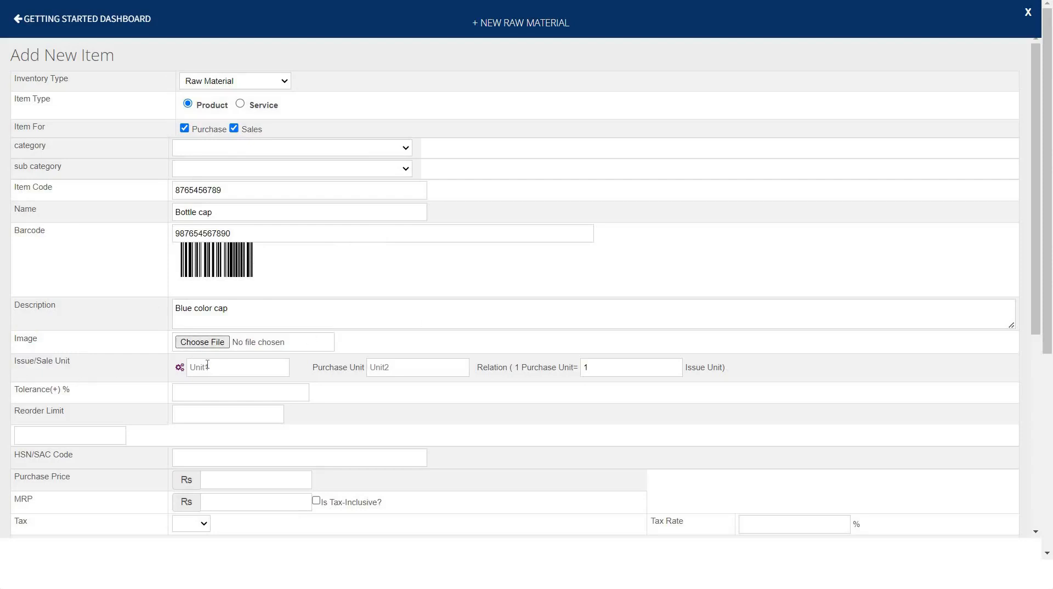
{"action": "left_click", "coordinate": [237, 367]}
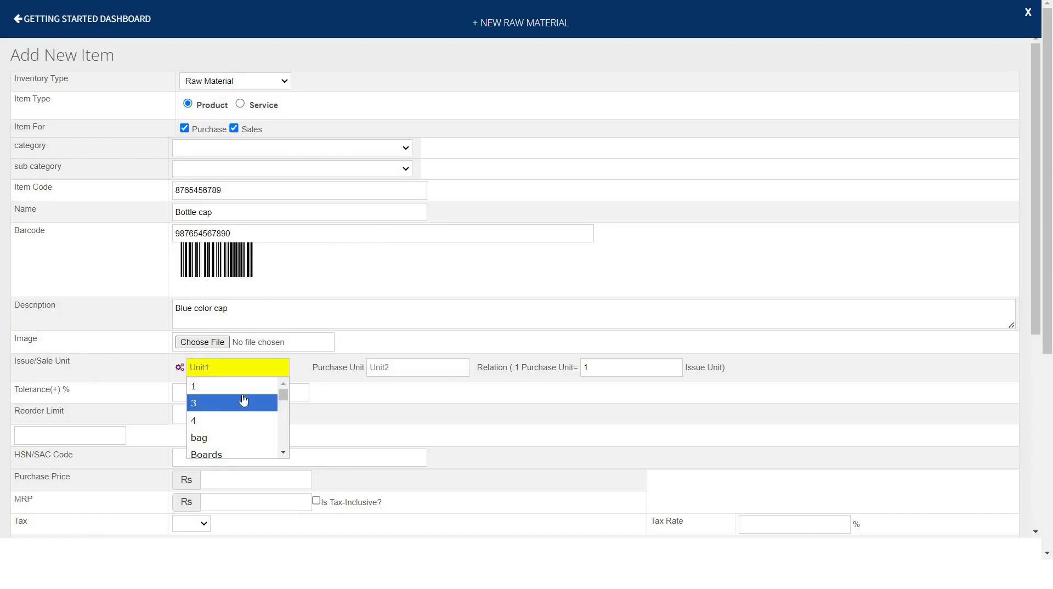
Choose Pcs issue unit, Kg purchase unit, relation 1, reorder limit 50
{"action": "type", "text": "p"}
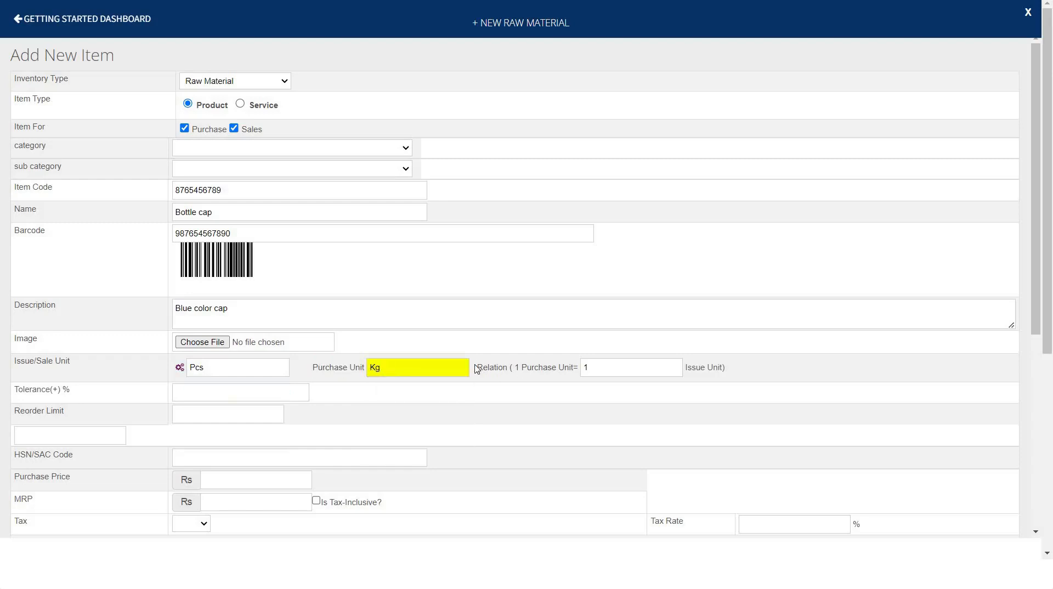
{"action": "left_click", "coordinate": [630, 367]}
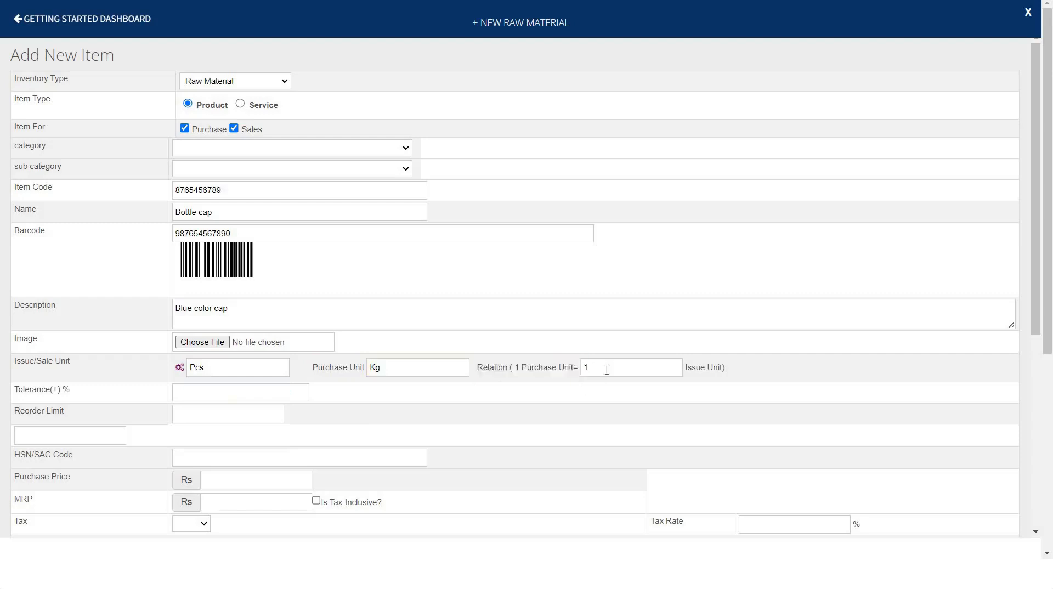
{"action": "mouse_move", "coordinate": [630, 394]}
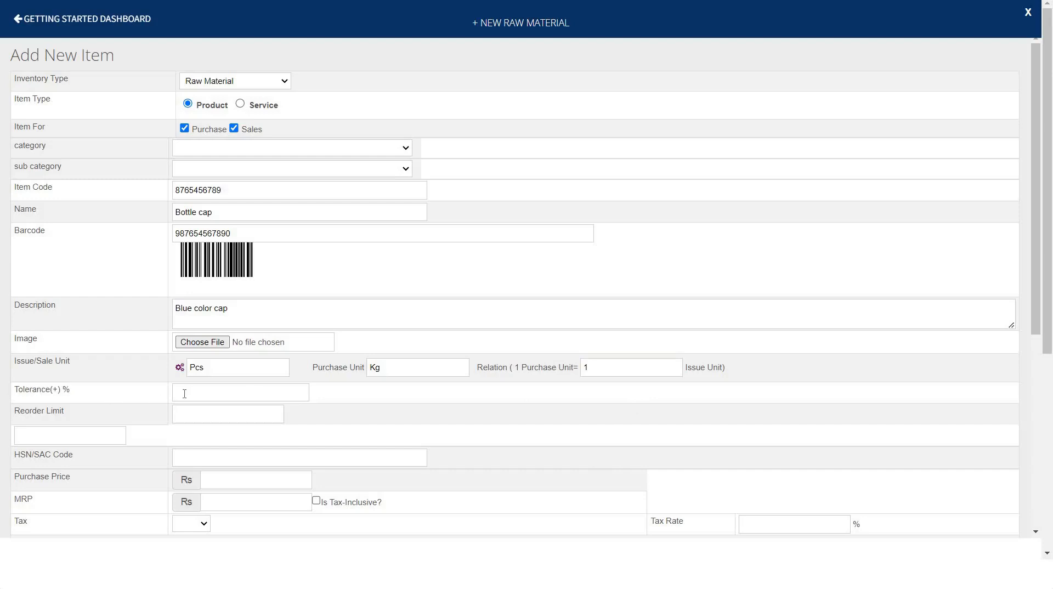
{"action": "left_click", "coordinate": [240, 392]}
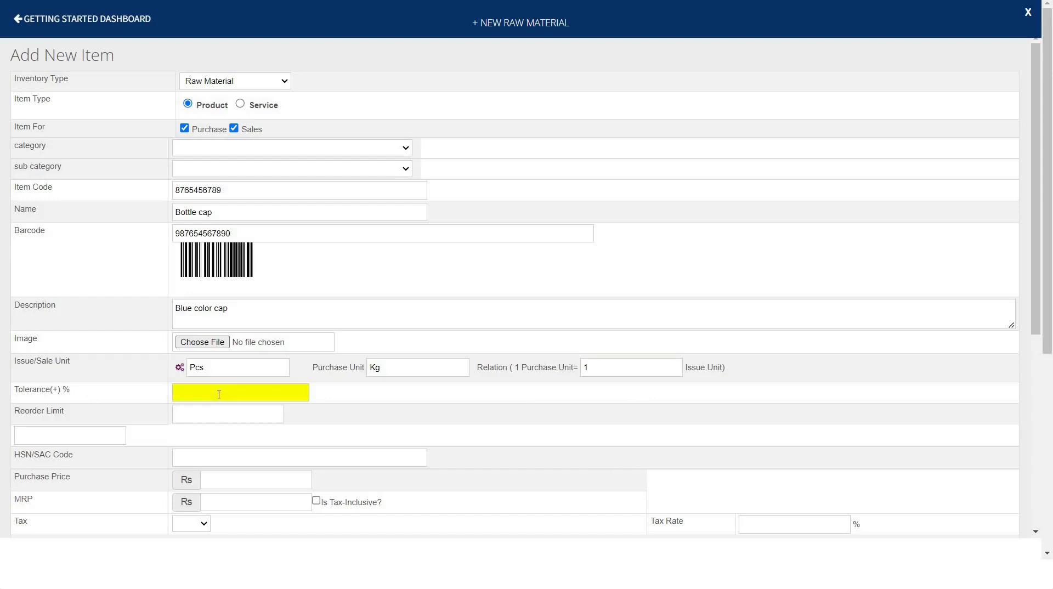
{"action": "left_click", "coordinate": [240, 392]}
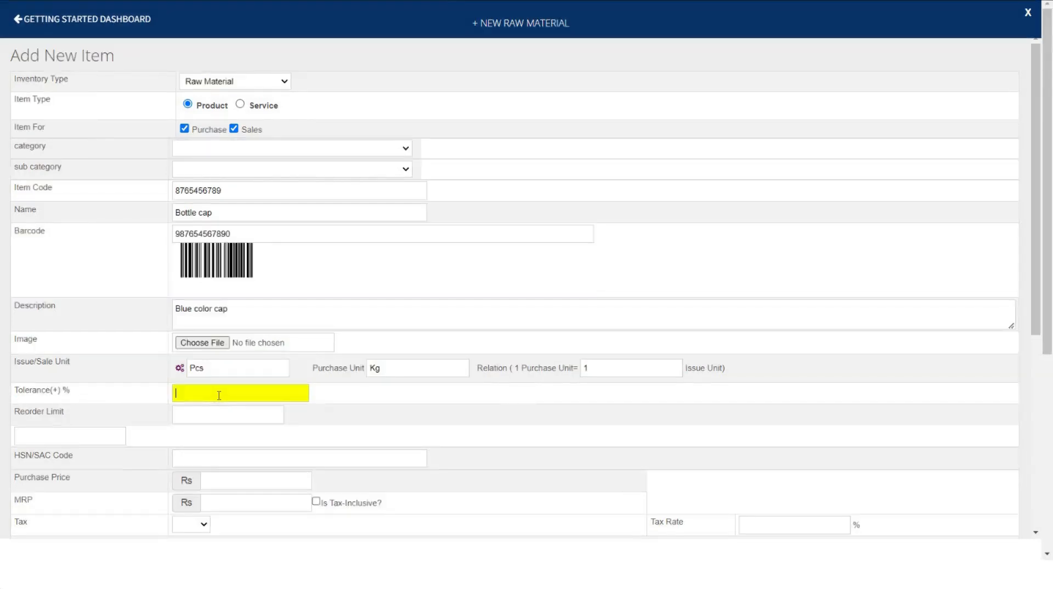
{"action": "left_click", "coordinate": [227, 414]}
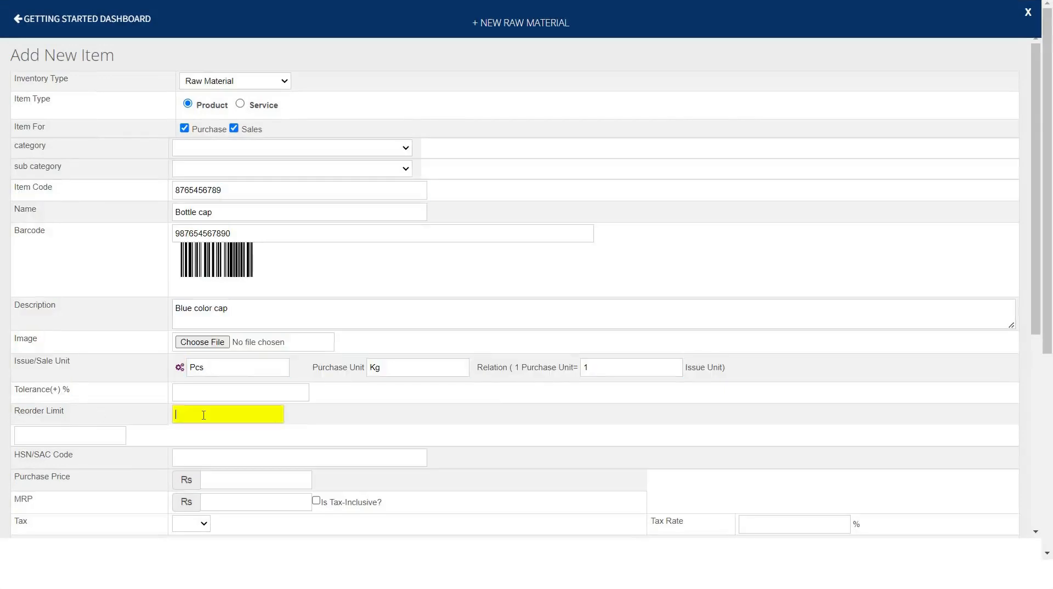
{"action": "type", "text": "50"}
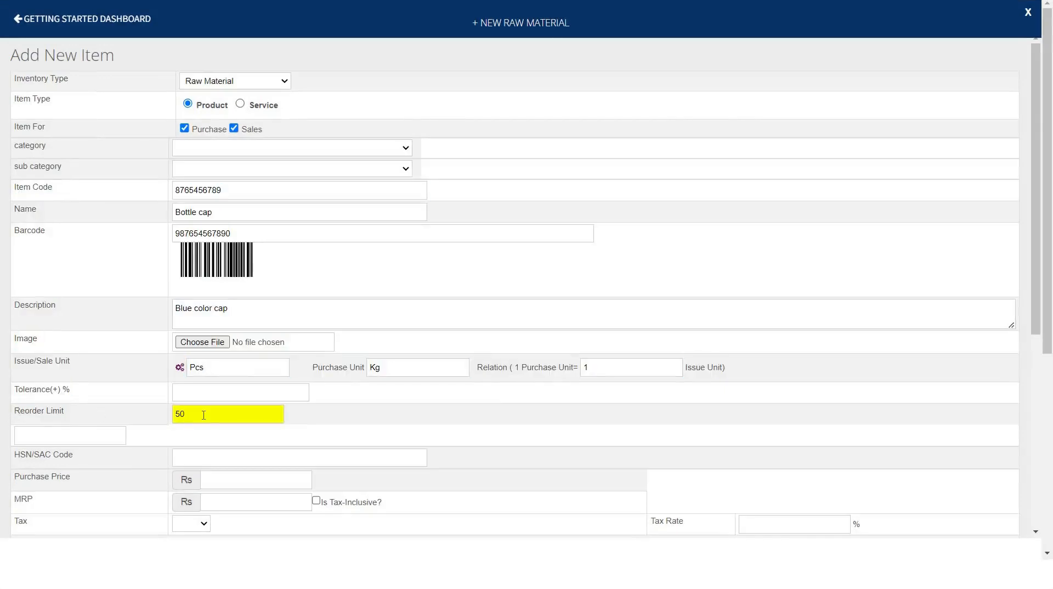
Enter MRP 100, leave it tax-exclusive, and pick GST for an 18% rate
{"action": "scroll", "scroll_direction": "down", "scroll_amount": 3}
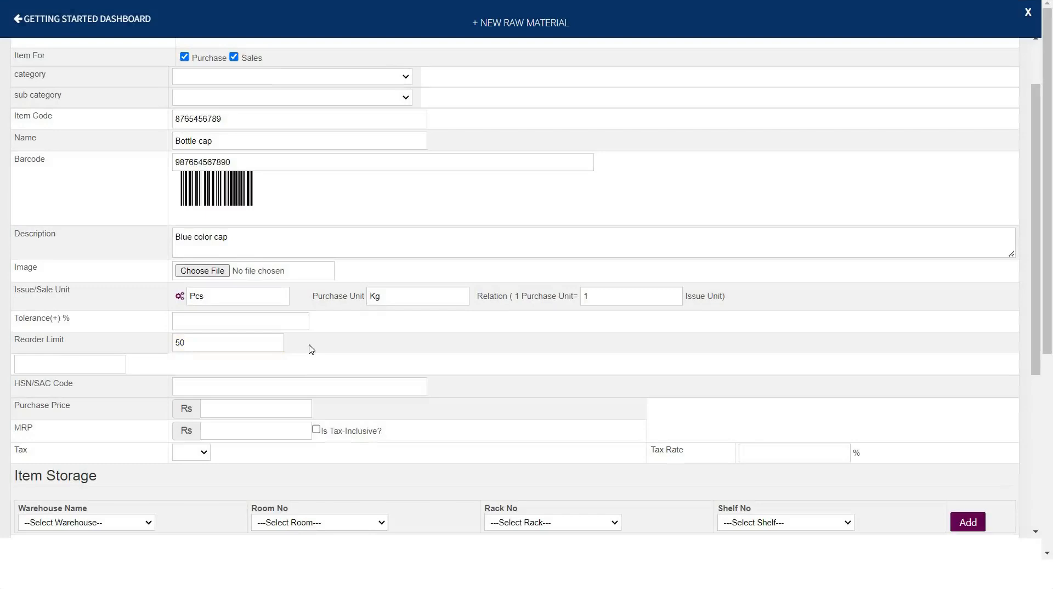
{"action": "scroll", "scroll_direction": "down", "scroll_amount": 3}
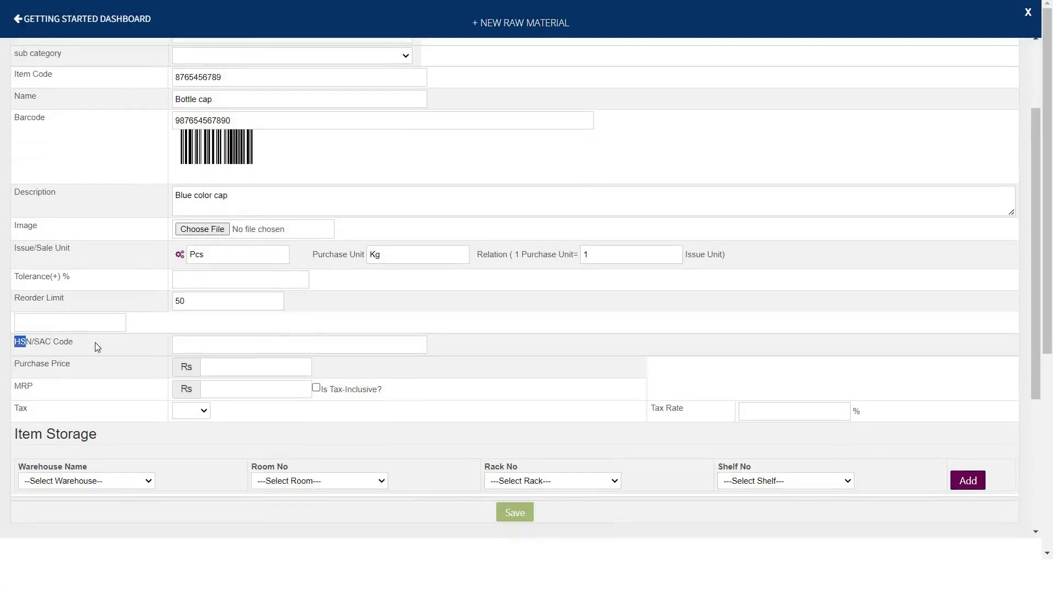
{"action": "left_click", "coordinate": [298, 345]}
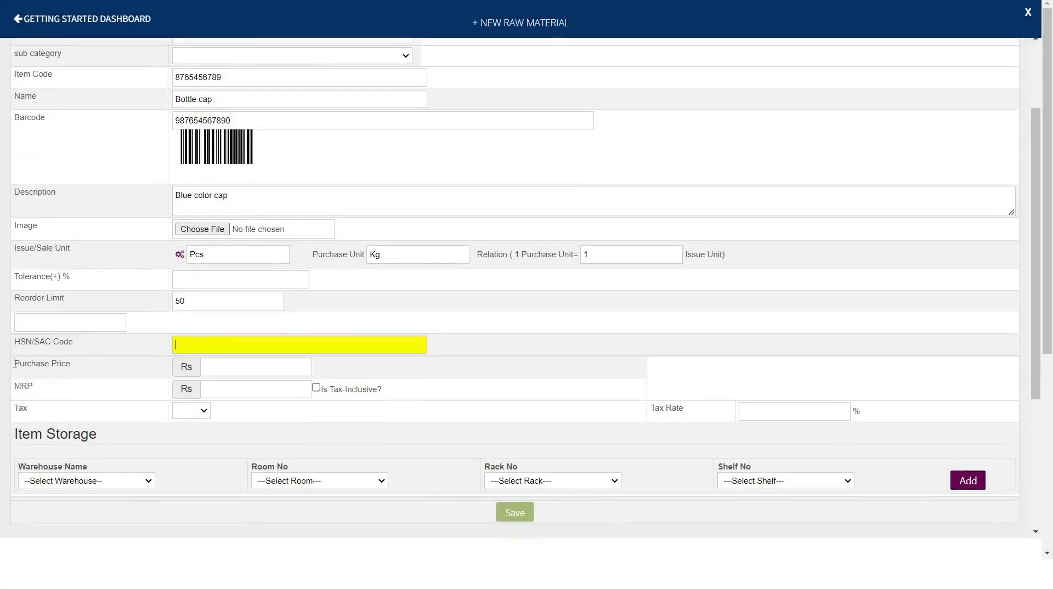
{"action": "left_click", "coordinate": [256, 367]}
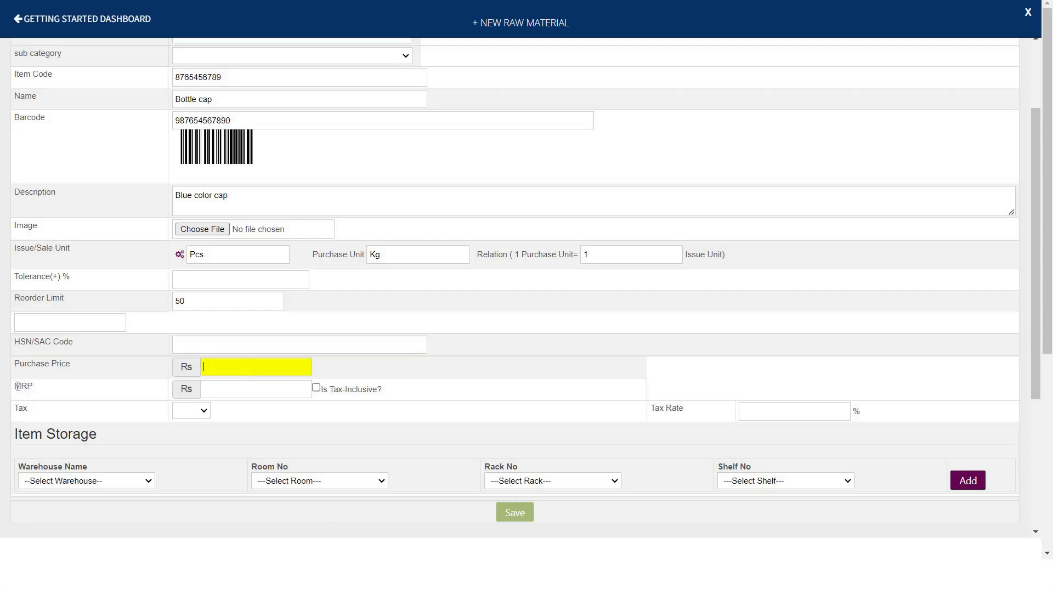
{"action": "left_click", "coordinate": [255, 389]}
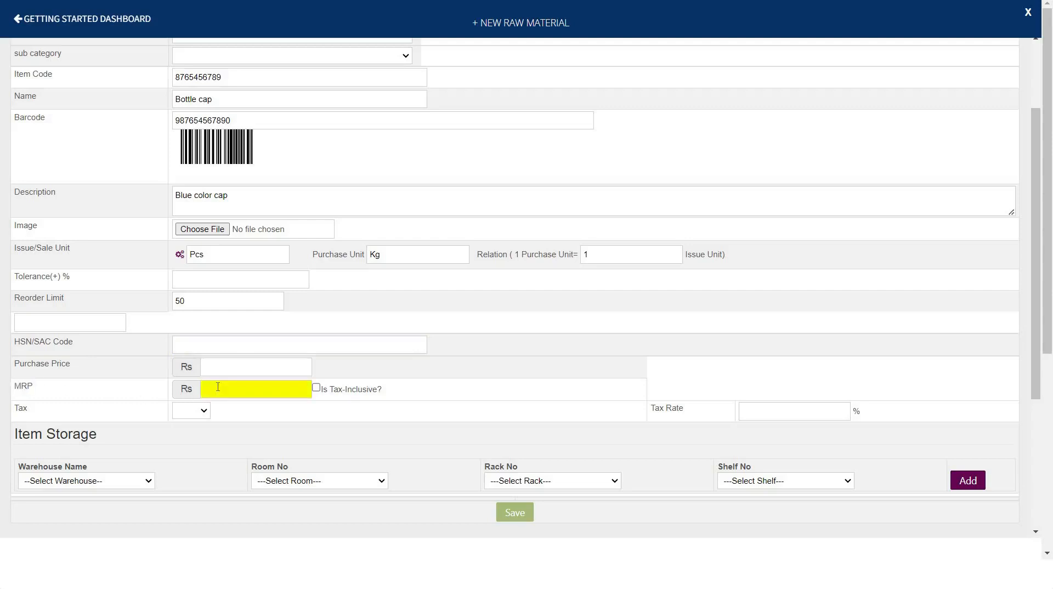
{"action": "type", "text": "100"}
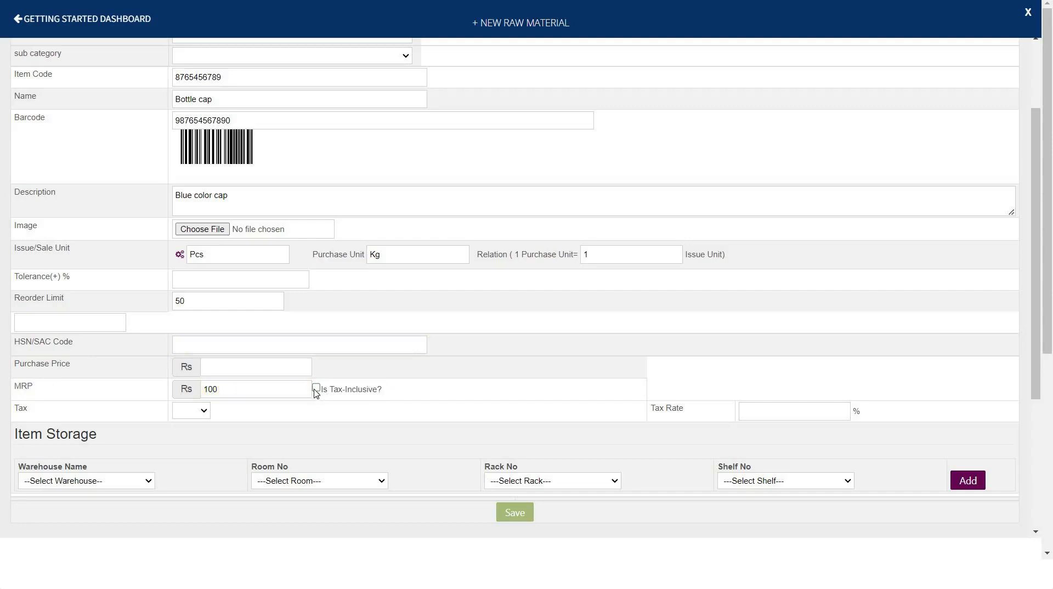
{"action": "left_click", "coordinate": [316, 389]}
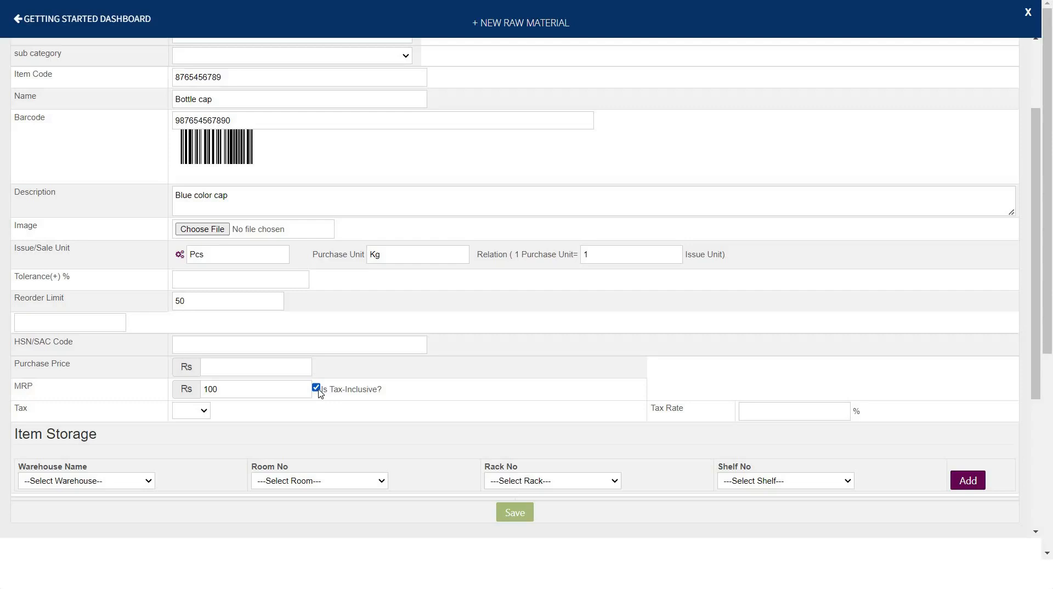
{"action": "left_click", "coordinate": [316, 389]}
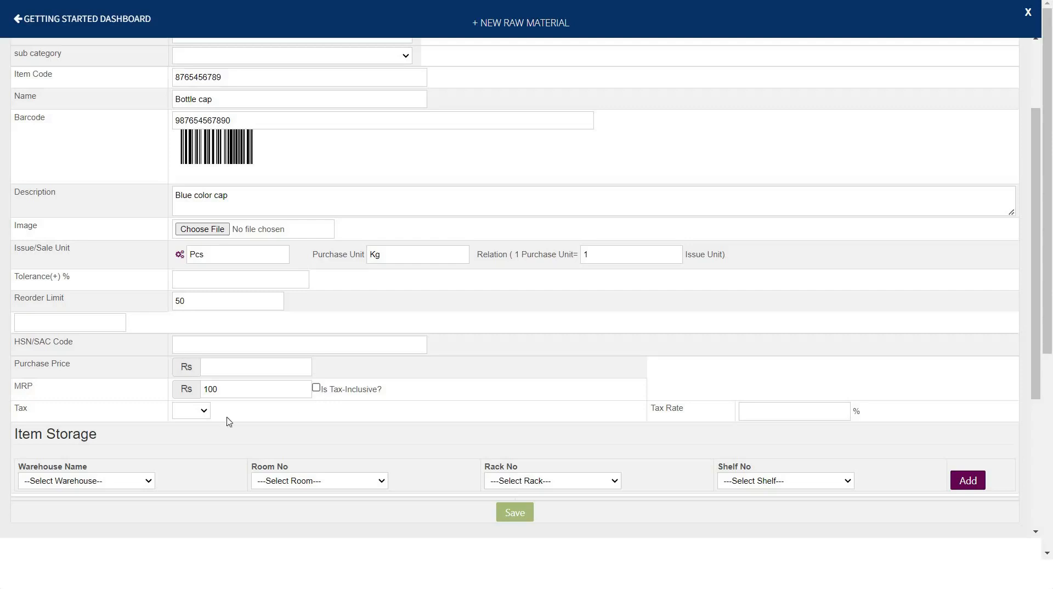
{"action": "left_click", "coordinate": [191, 411]}
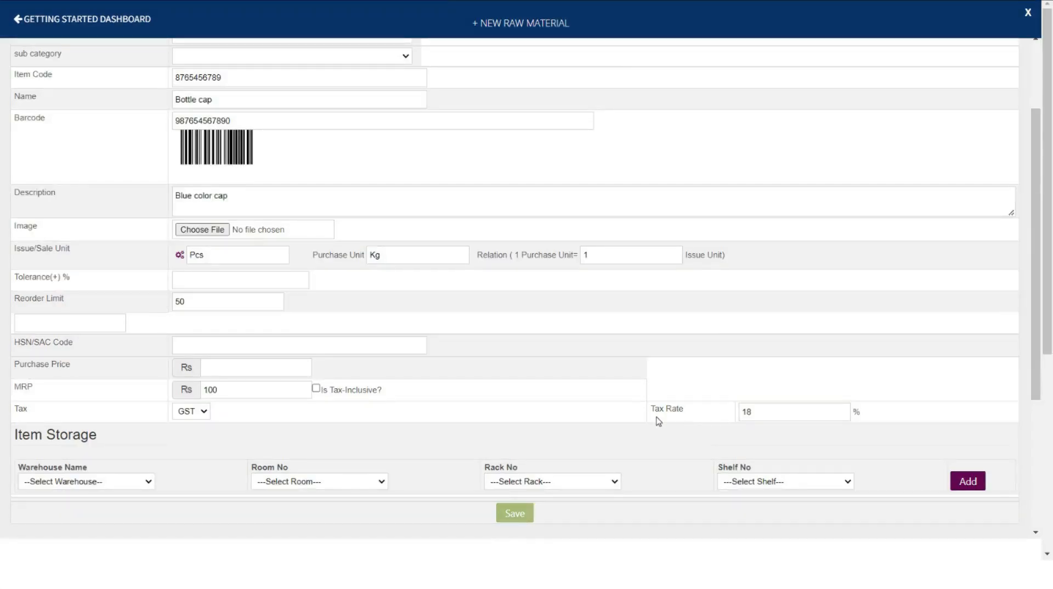
{"action": "scroll", "scroll_direction": "down", "scroll_amount": 3}
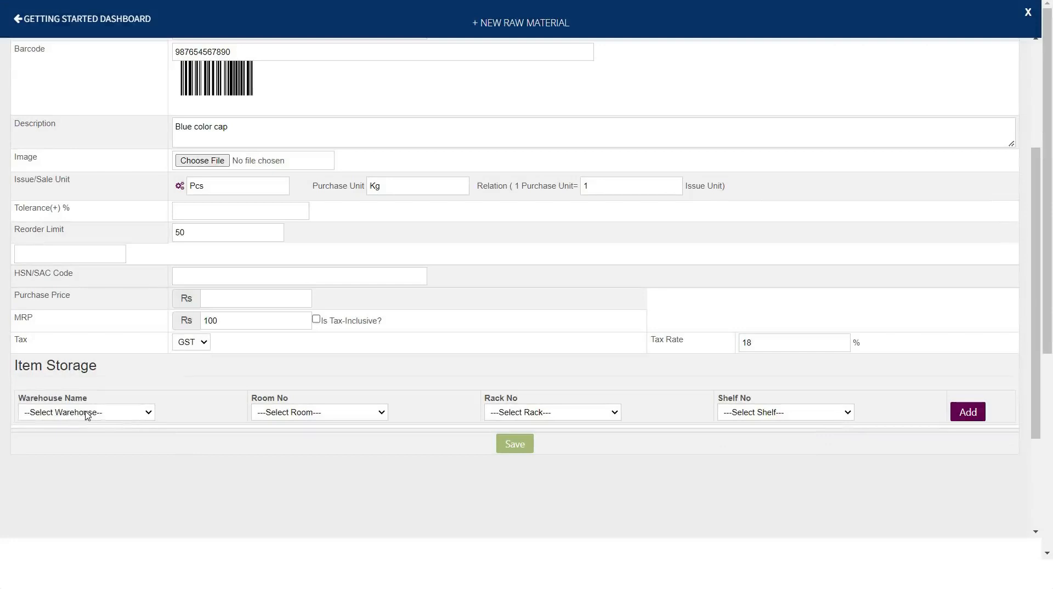
Assign storage NOIDA, room 1, rack 20, shelf 25, then save the item
{"action": "left_click", "coordinate": [86, 412]}
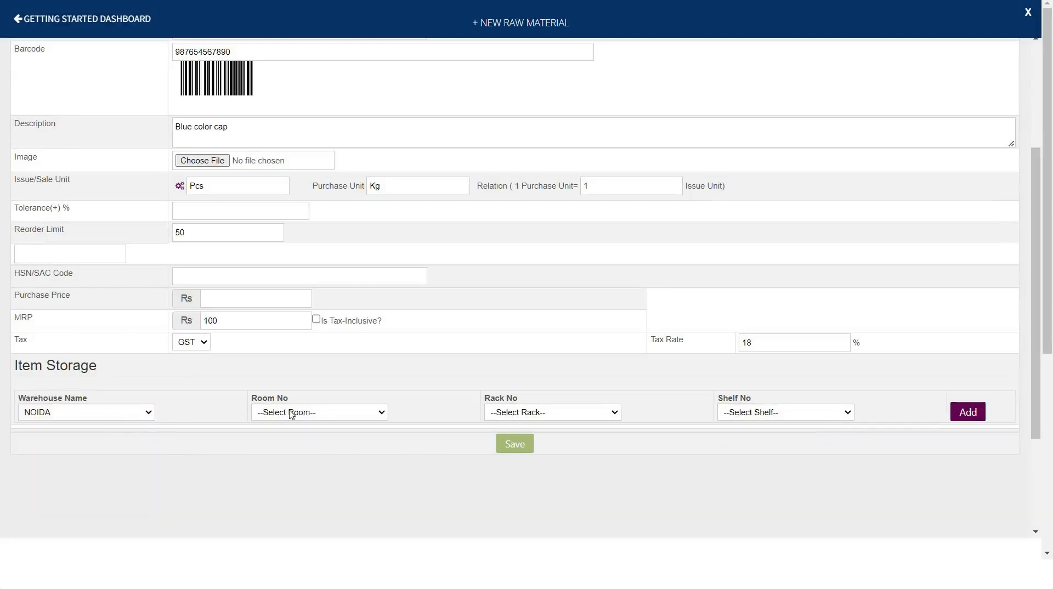
{"action": "left_click", "coordinate": [551, 412]}
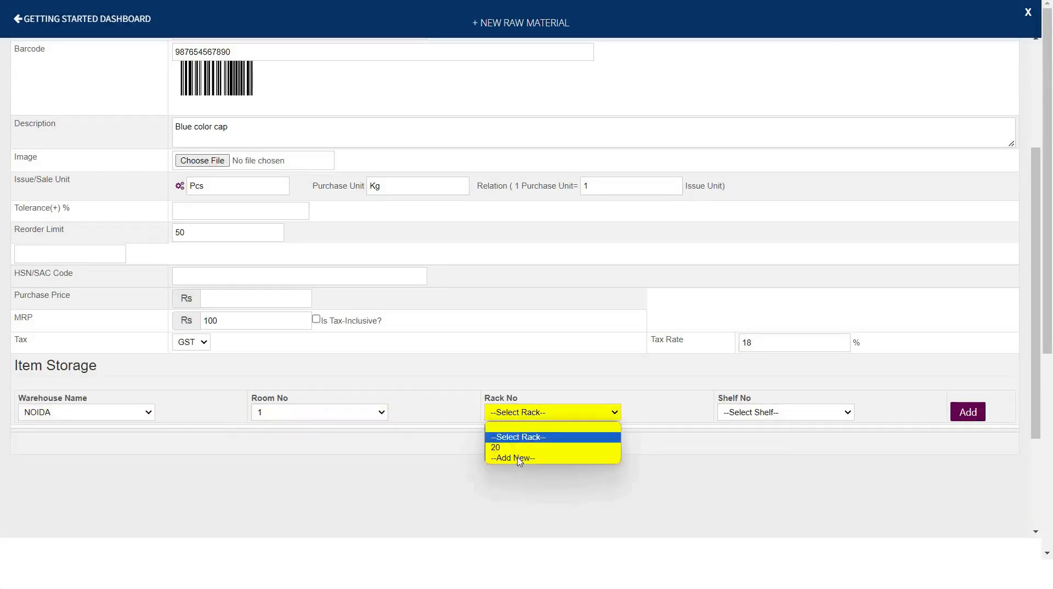
{"action": "left_click", "coordinate": [497, 448]}
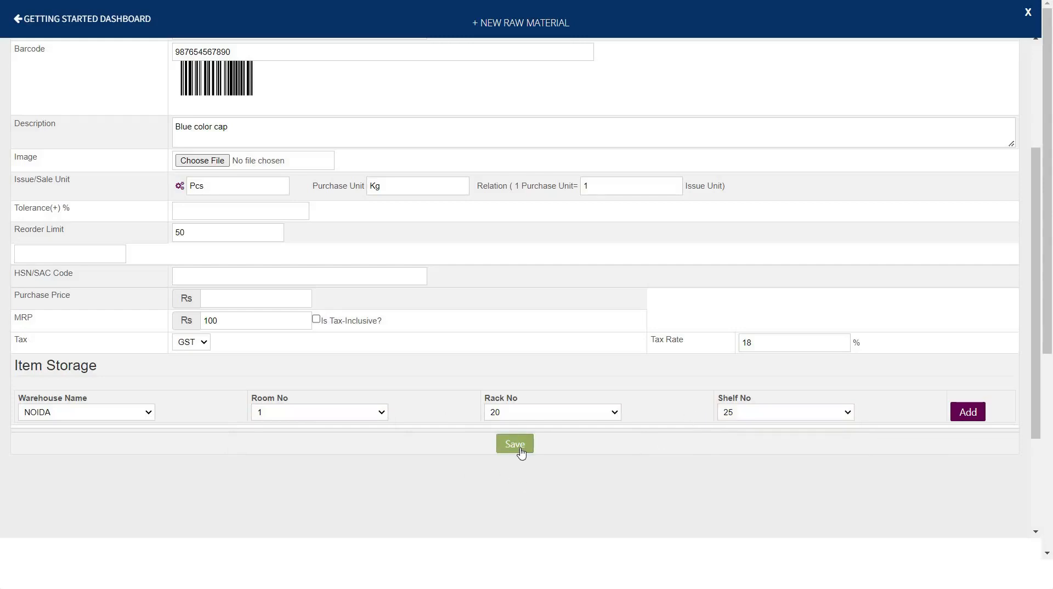
{"action": "left_click", "coordinate": [514, 444]}
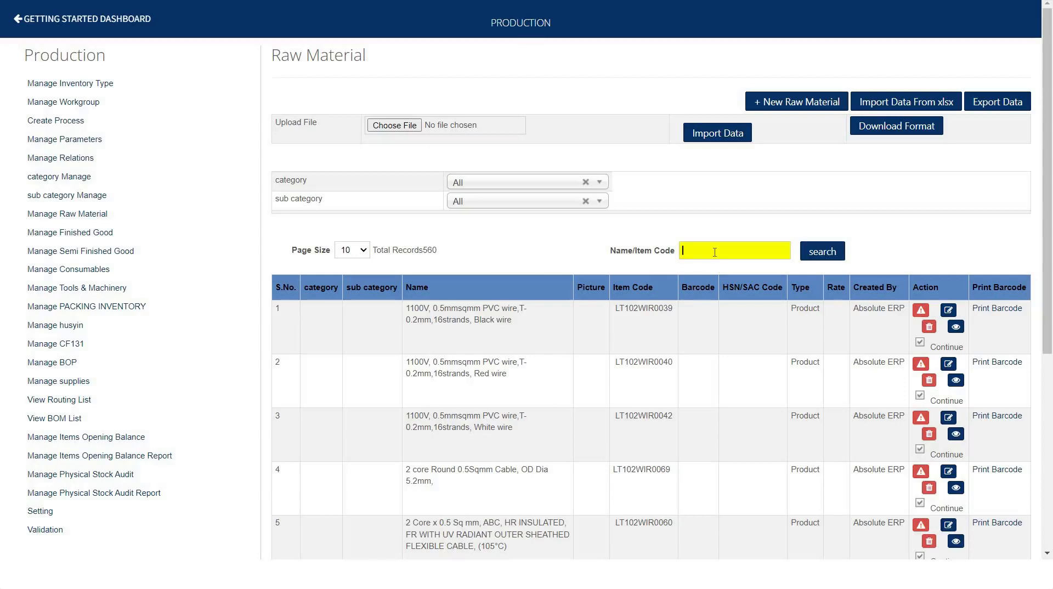
Search the raw material list for 'Bottle cap' and select the result
{"action": "type", "text": "Bo"}
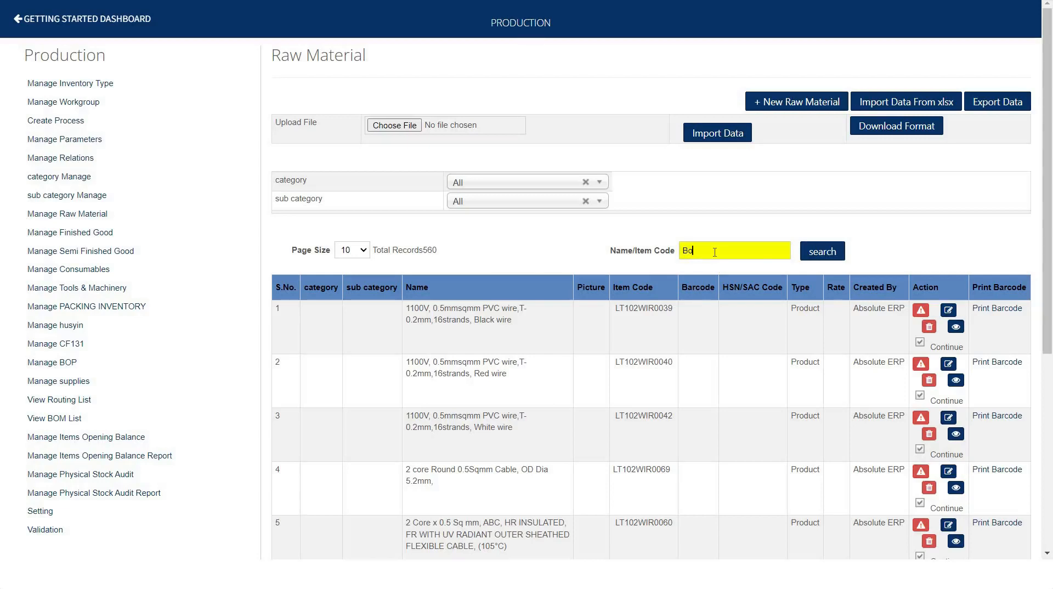
{"action": "type", "text": "ttle cap"}
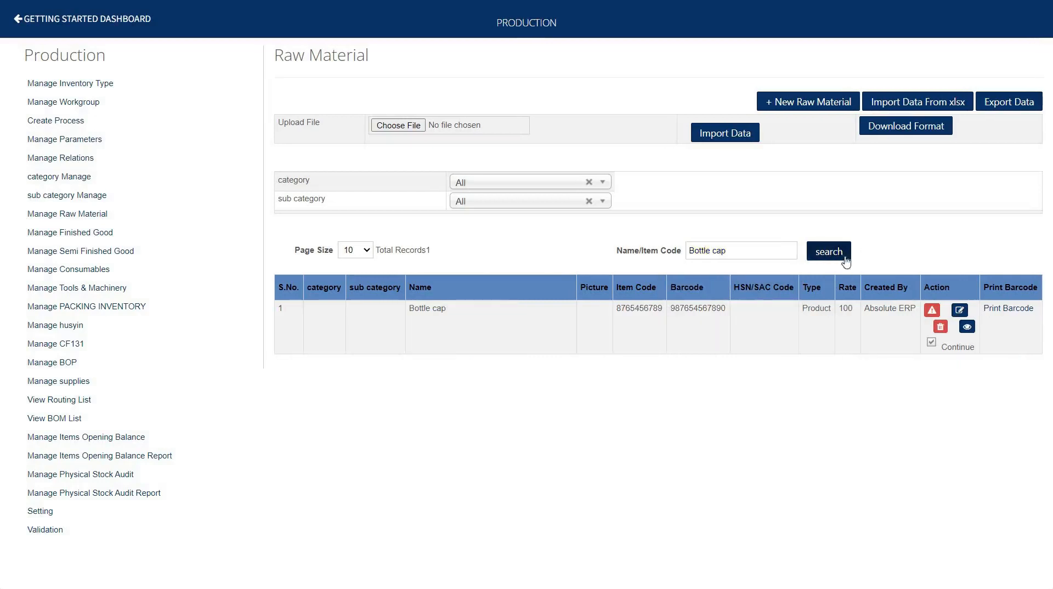
{"action": "double_click", "coordinate": [427, 308]}
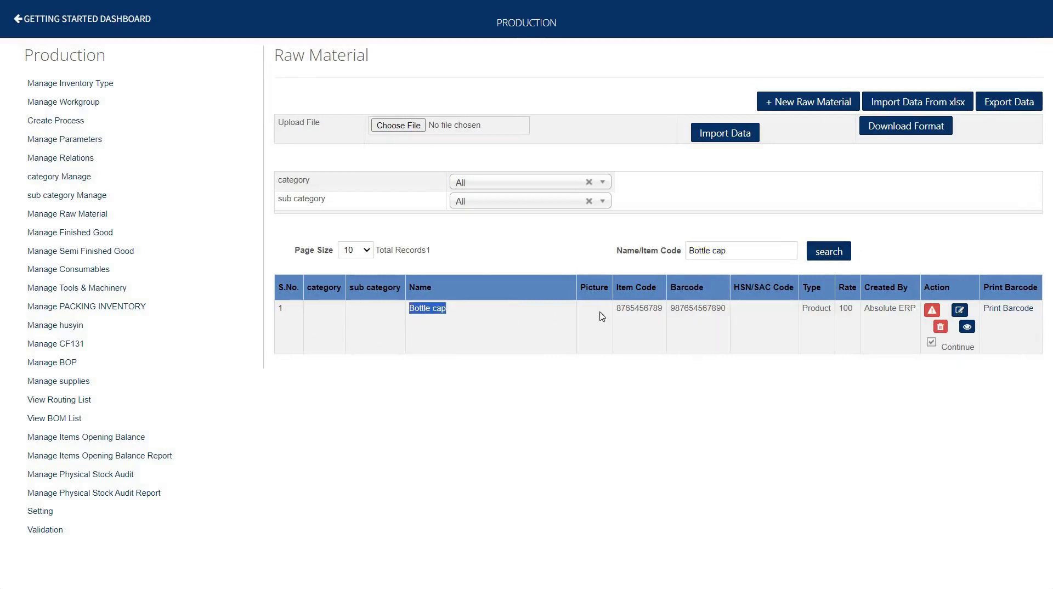
{"action": "mouse_move", "coordinate": [932, 310]}
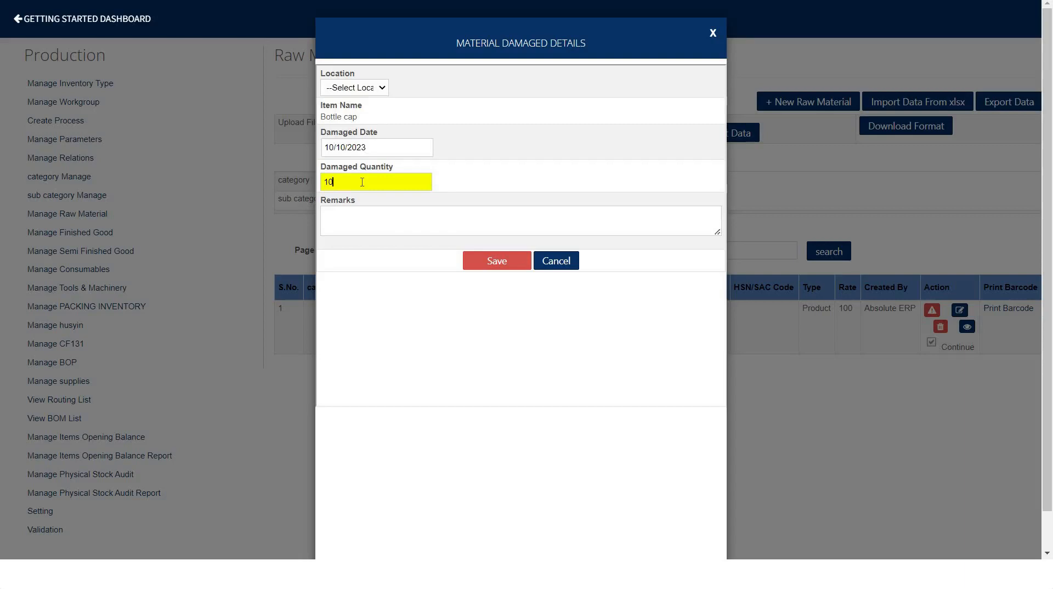
Save the damage remark 'Due to some Reason Item got damage' for 10 caps
{"action": "type", "text": "Due to some Reason Item got damage"}
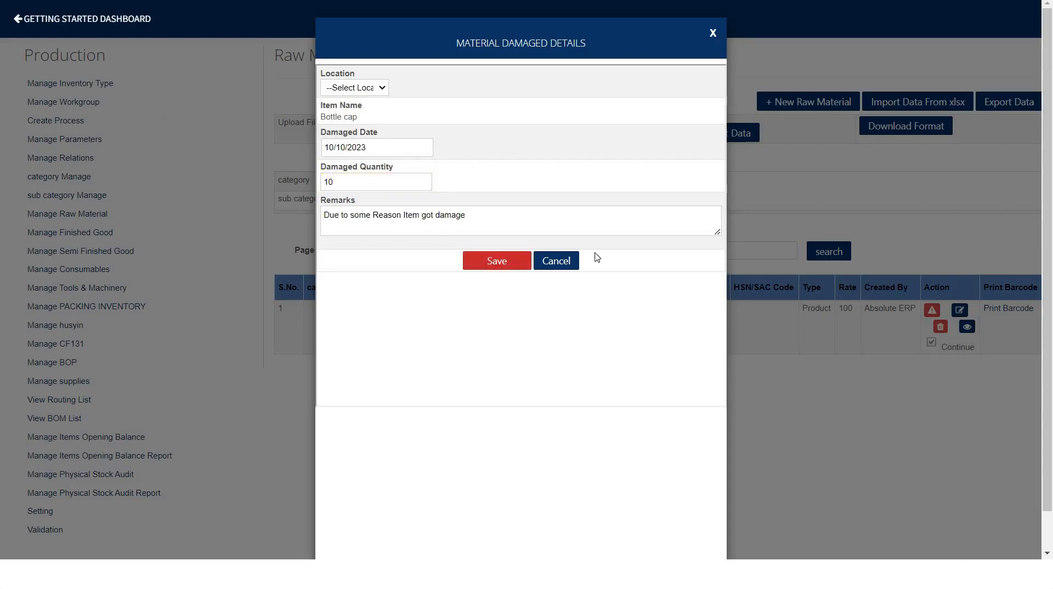
{"action": "left_click", "coordinate": [556, 260]}
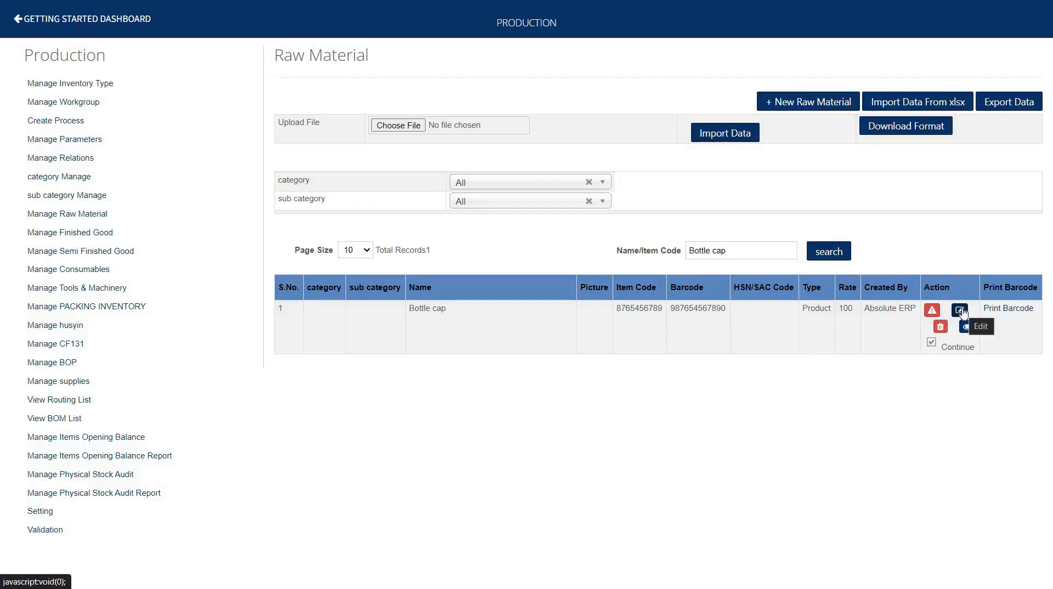
{"action": "mouse_move", "coordinate": [940, 327]}
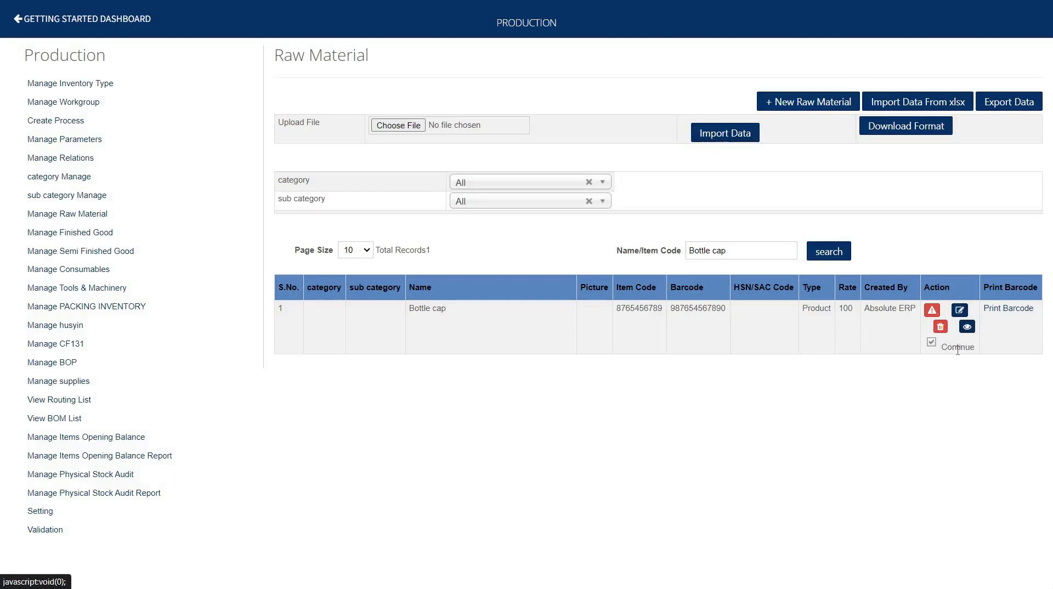
{"action": "mouse_move", "coordinate": [1008, 308]}
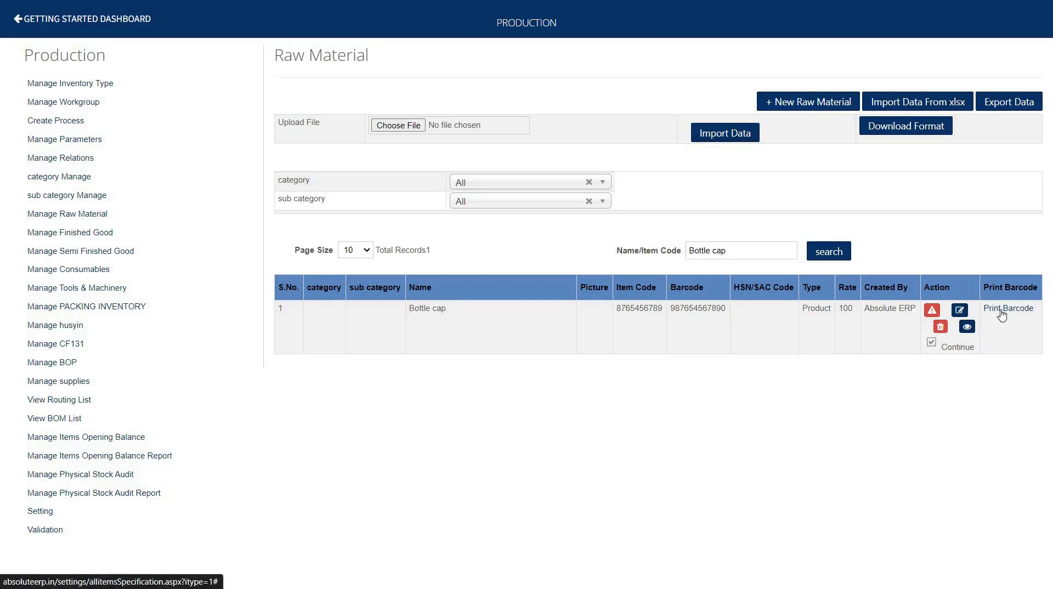